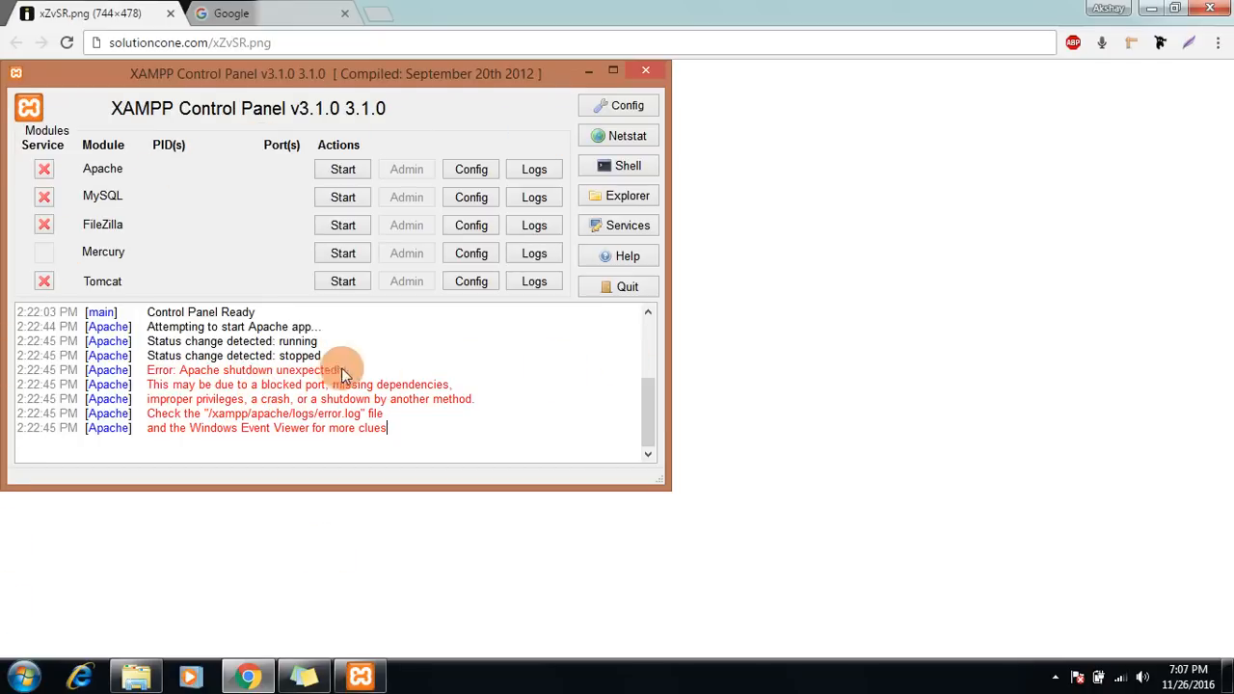
mouse_move(293, 172)
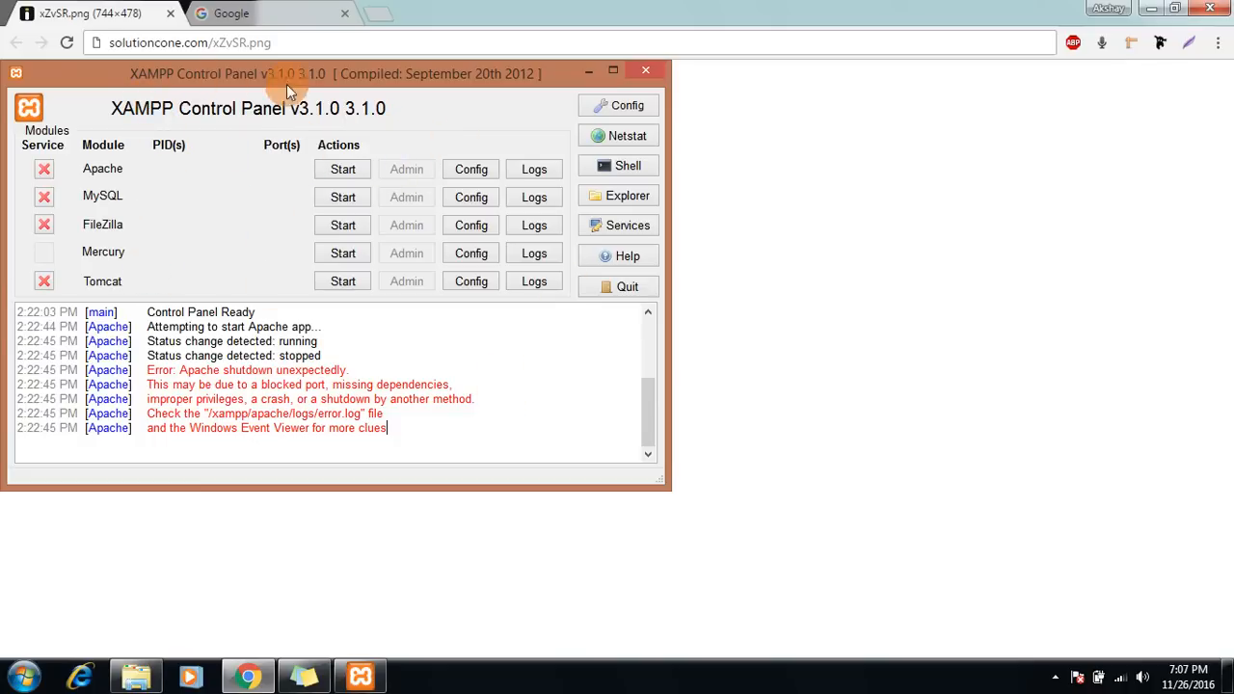
mouse_move(220, 376)
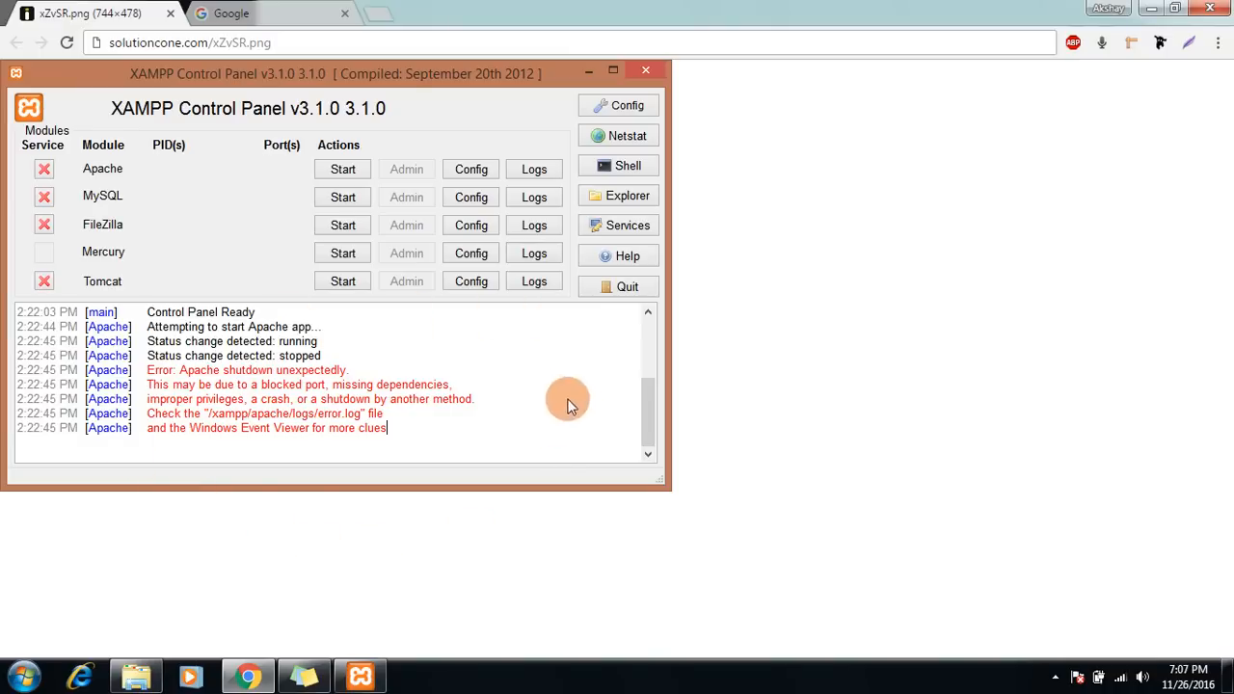
mouse_move(228, 348)
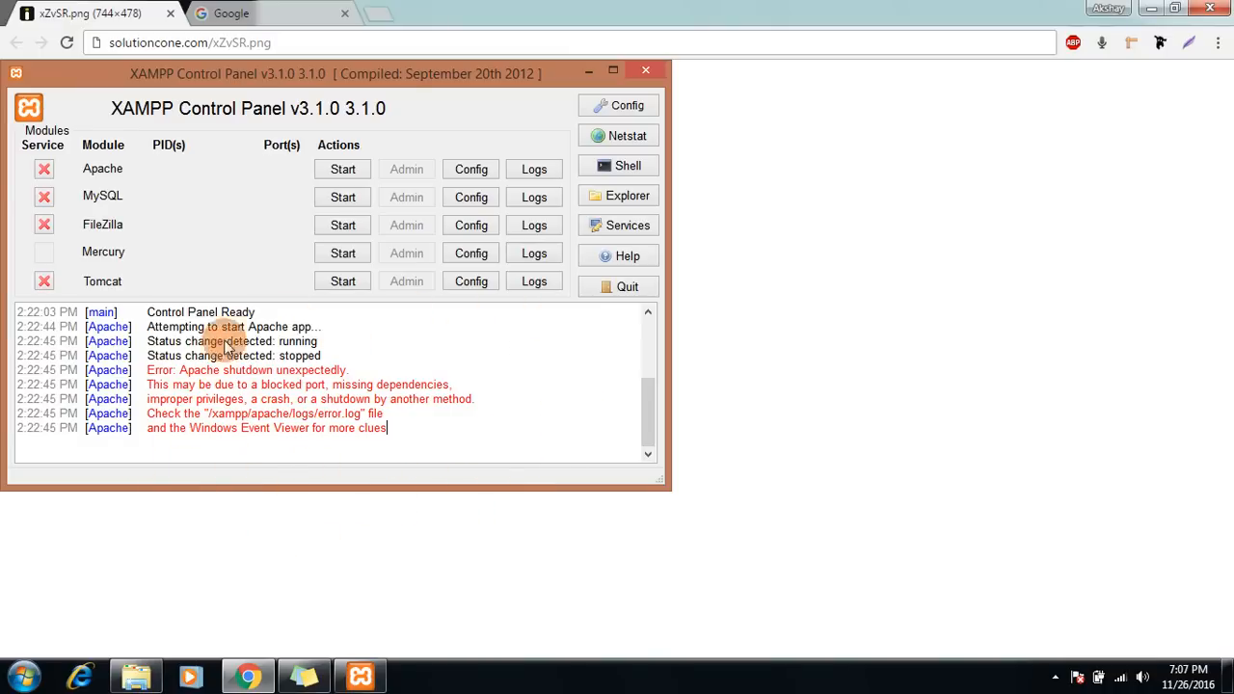
mouse_move(540, 617)
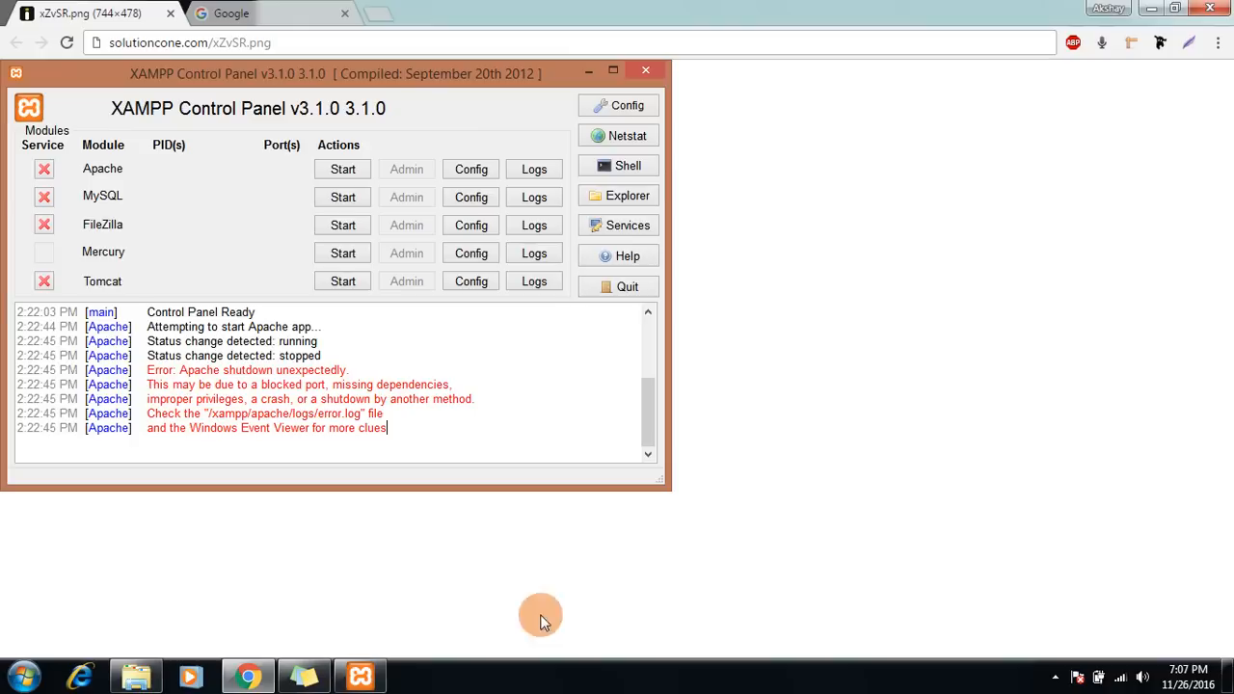
mouse_move(521, 513)
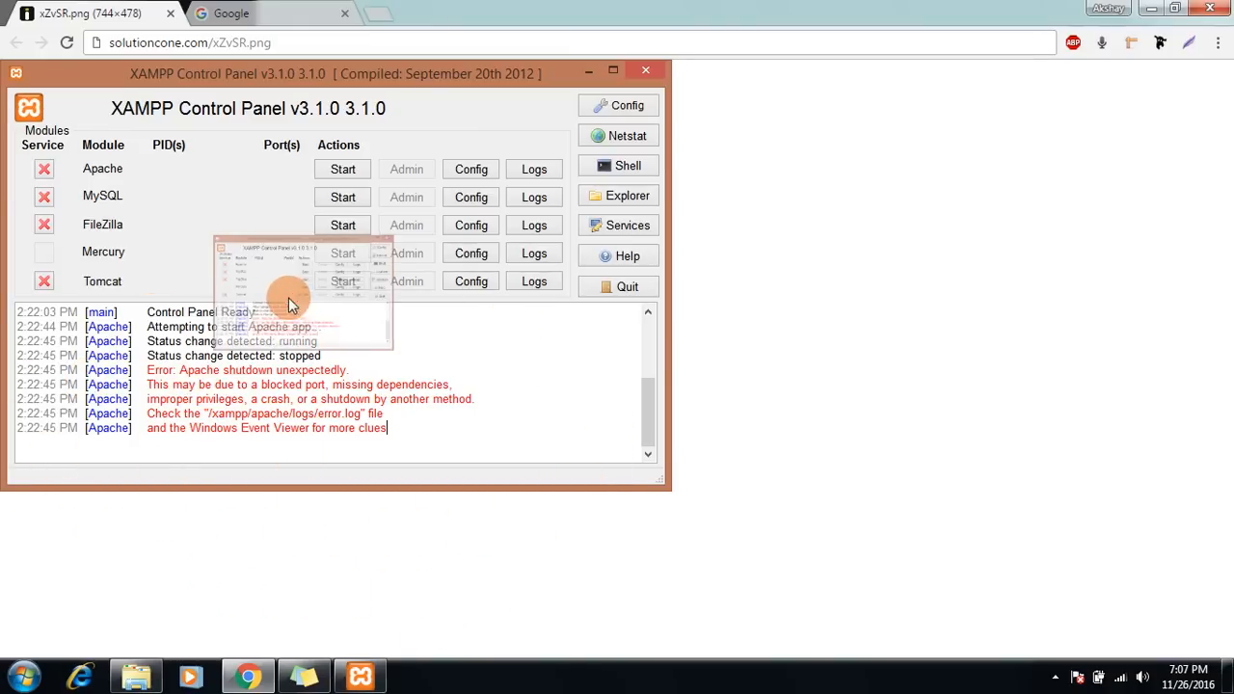
mouse_move(223, 262)
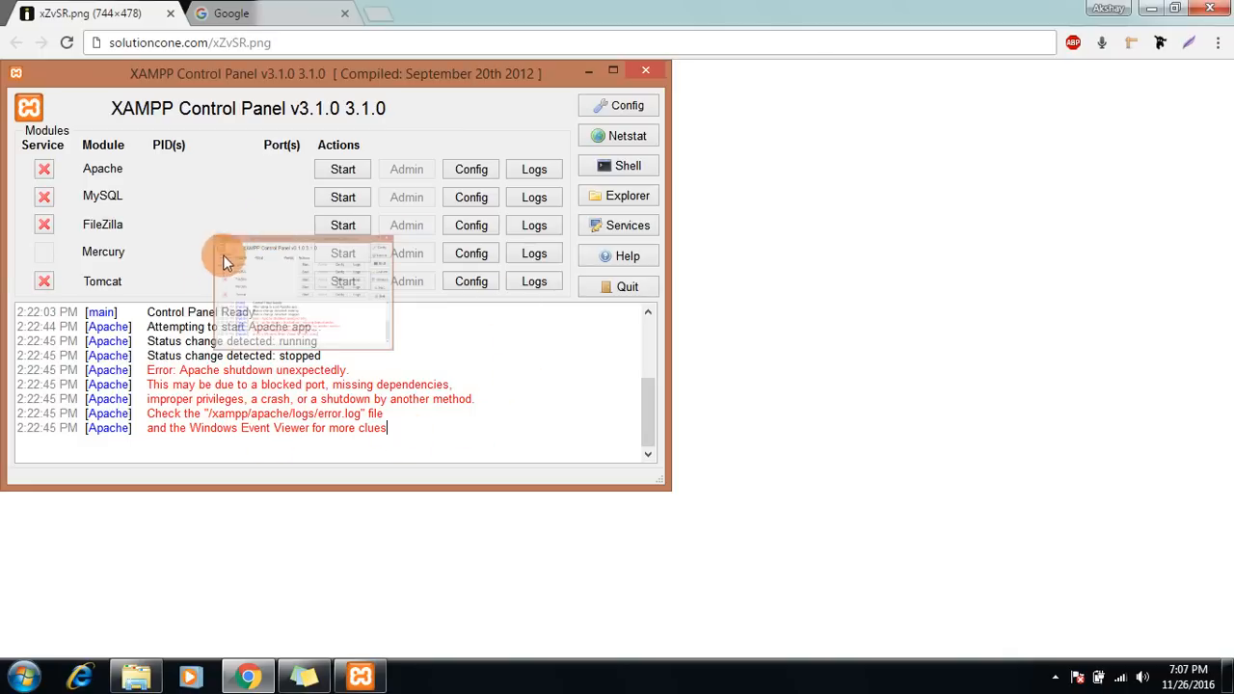
mouse_move(108, 224)
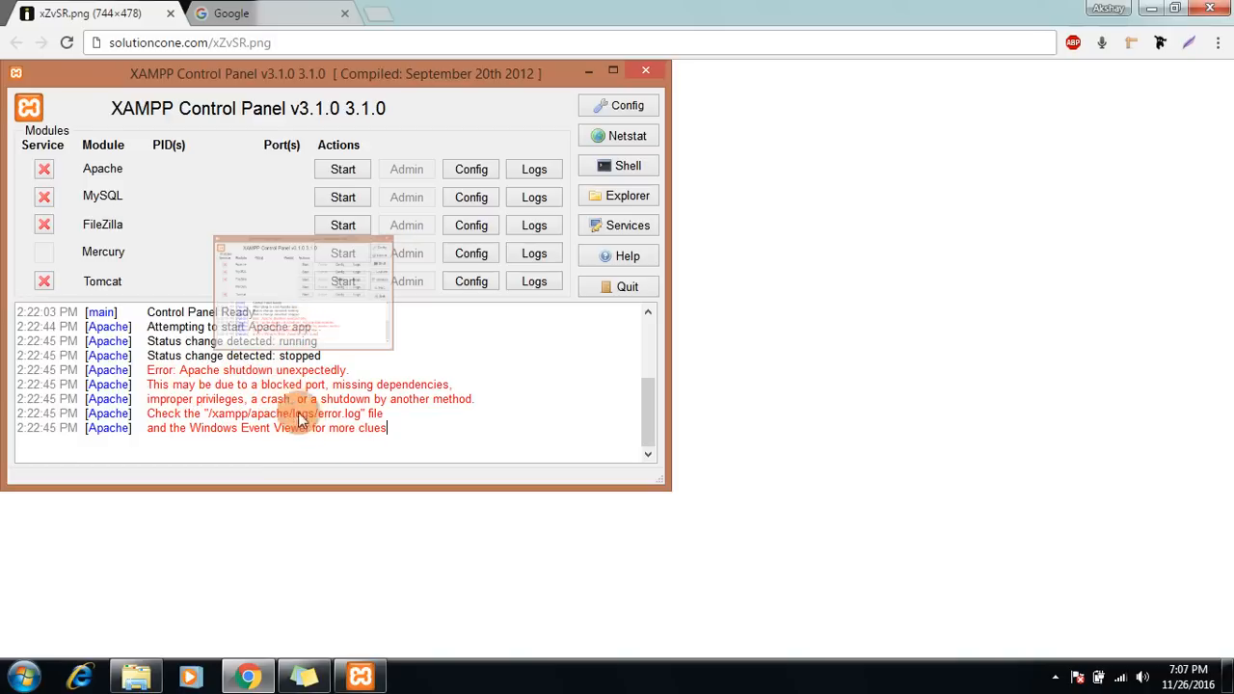
mouse_move(482, 318)
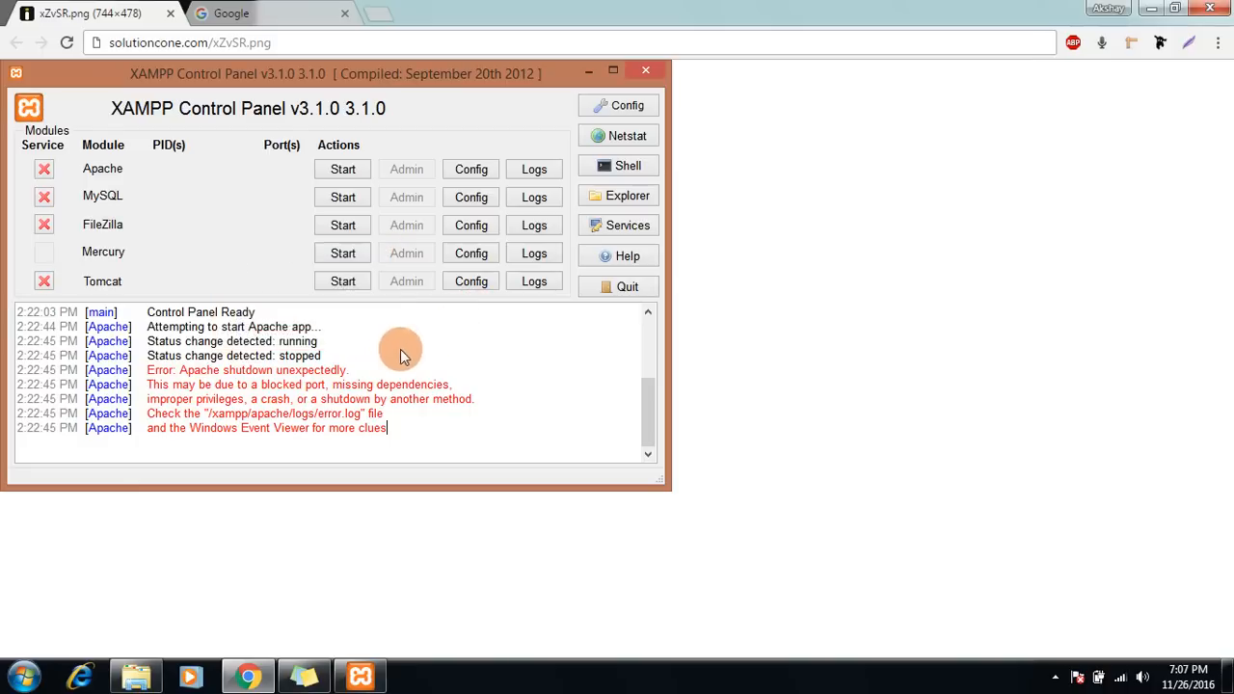
mouse_move(158, 143)
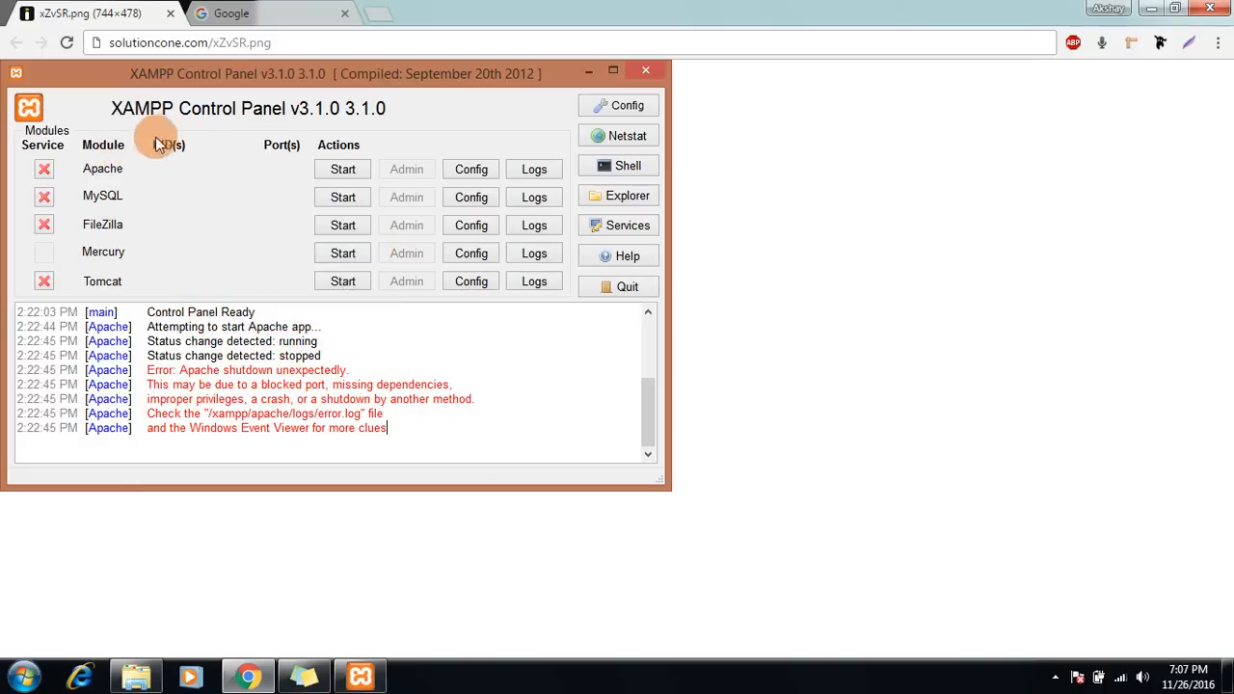
mouse_move(232, 184)
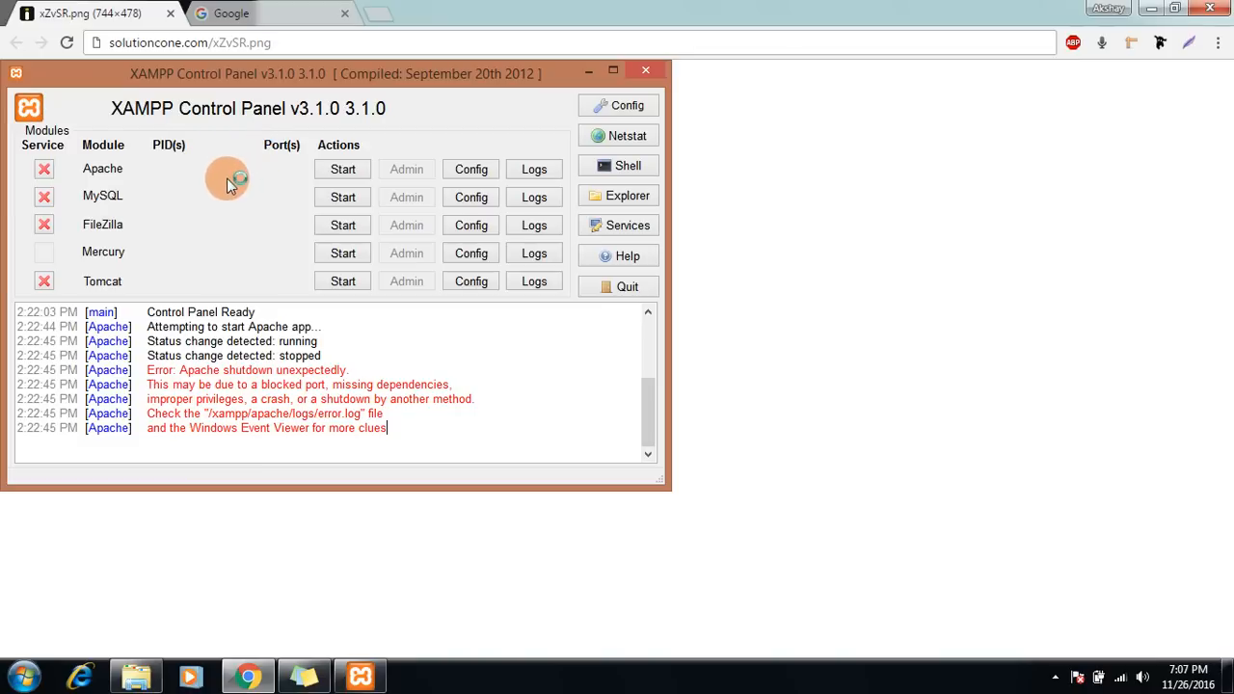
mouse_move(282, 145)
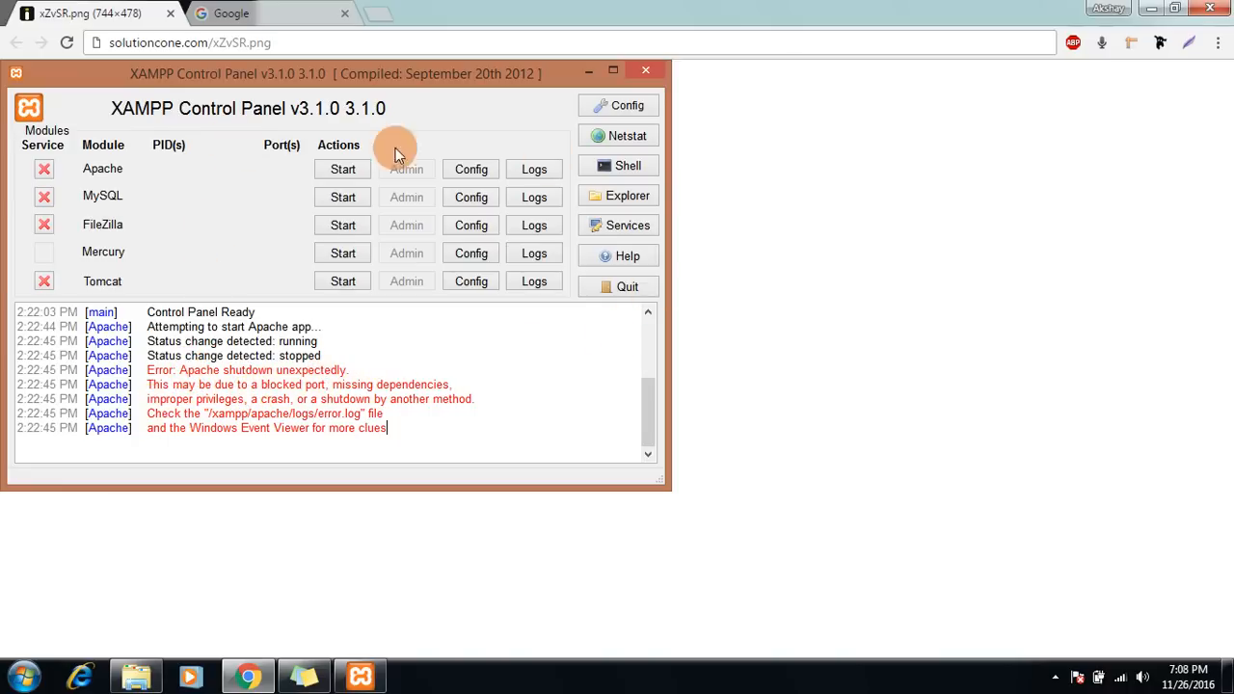
mouse_move(717, 75)
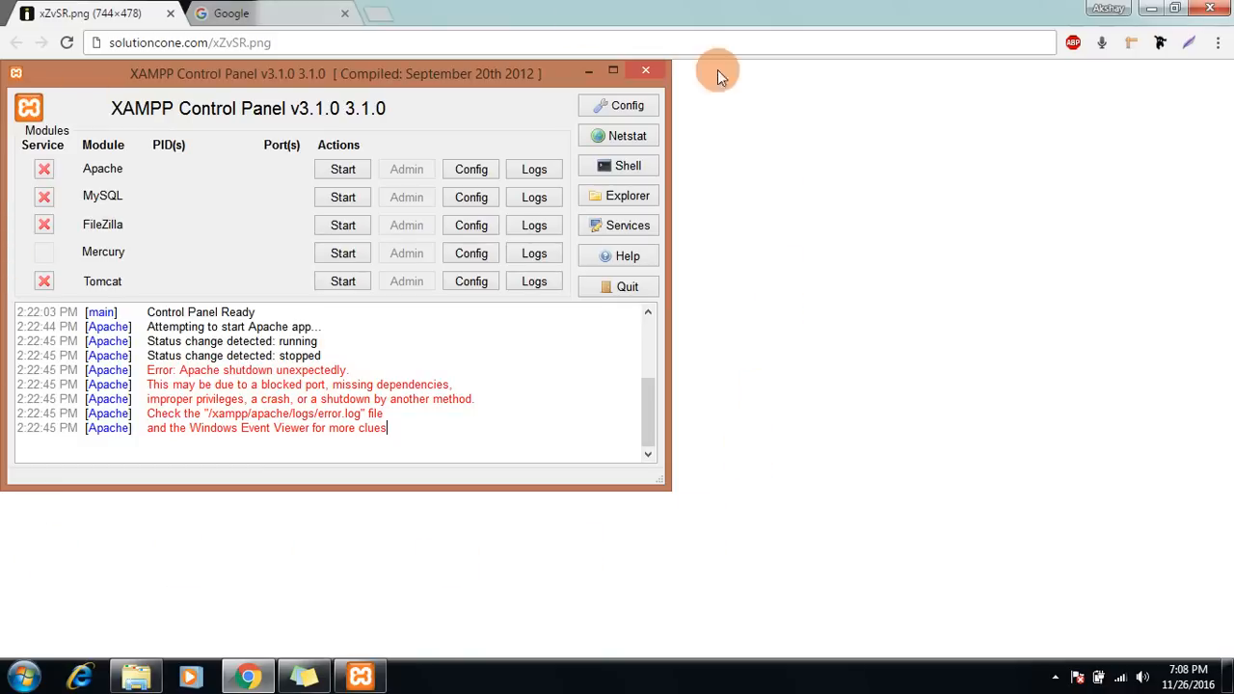
mouse_move(538, 126)
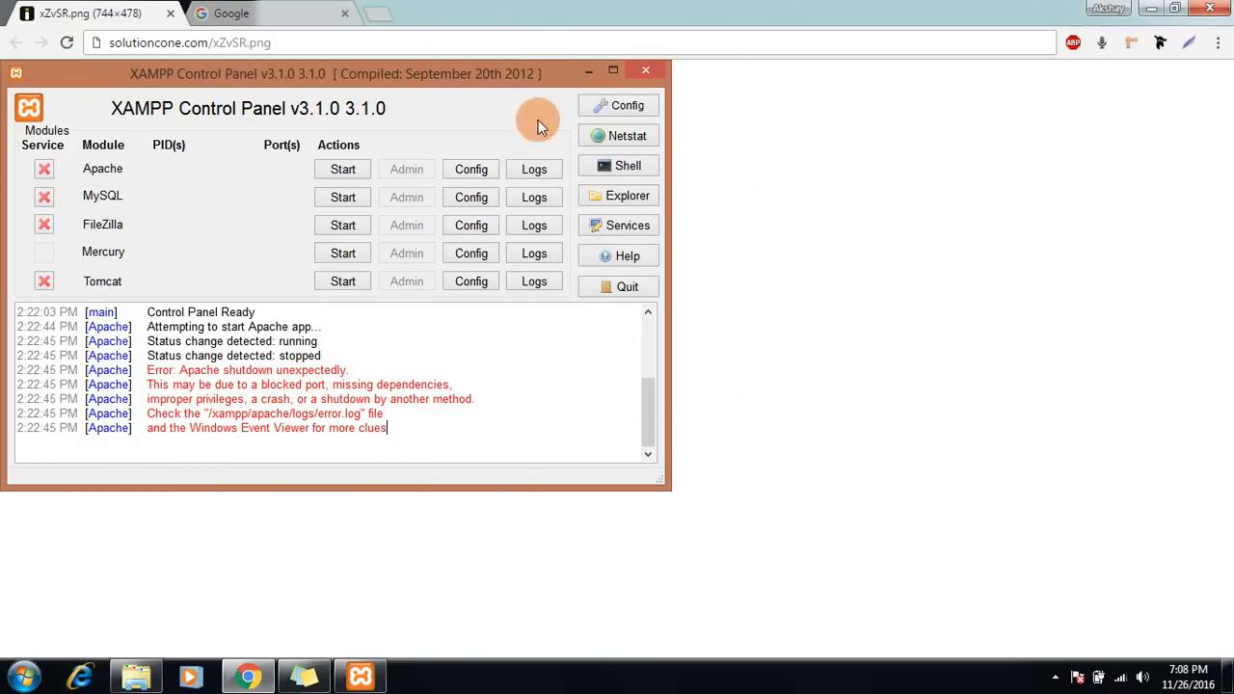
mouse_move(594, 235)
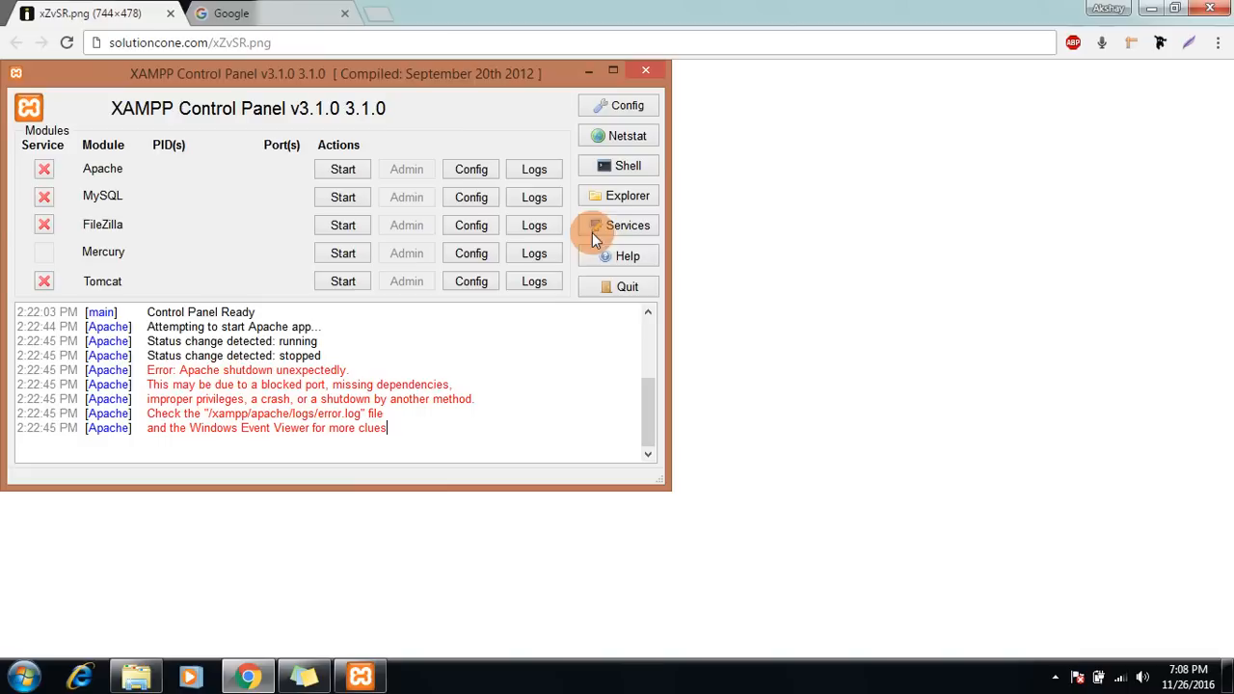
mouse_move(559, 126)
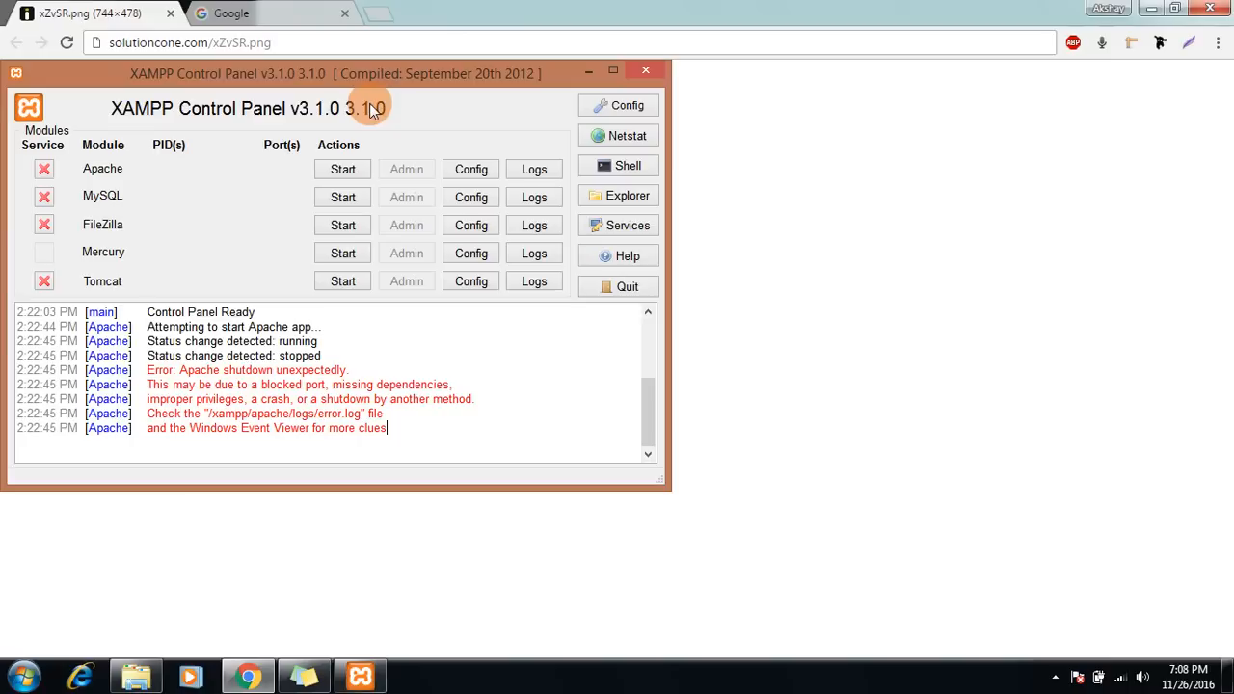
mouse_move(591, 346)
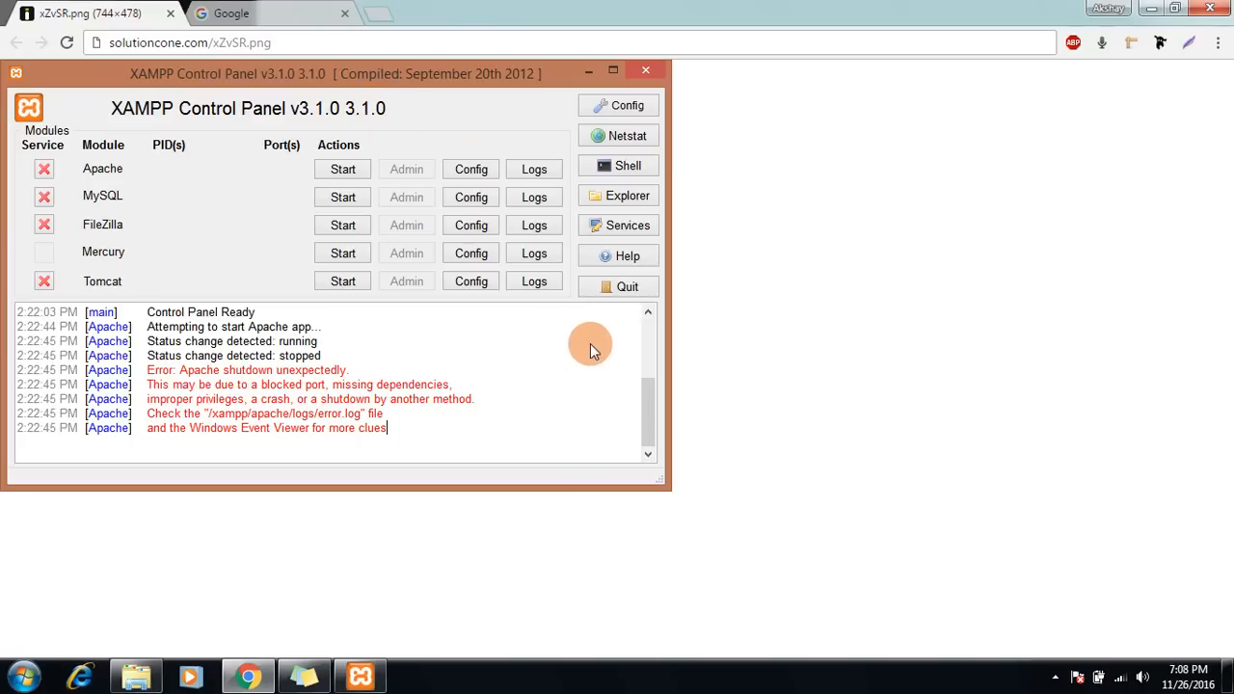
mouse_move(1225, 633)
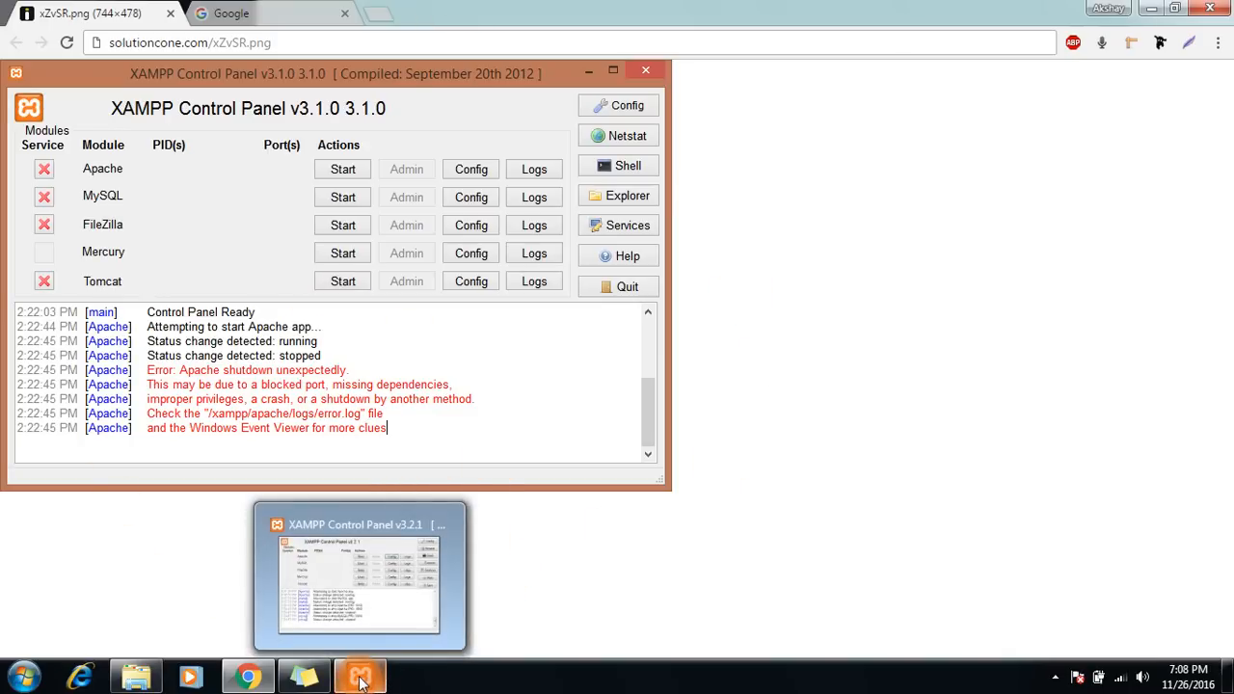
- Bring up the XAMPP Control Panel and start Apache (ports 4433/8080) and MySQL (3306)
click(359, 675)
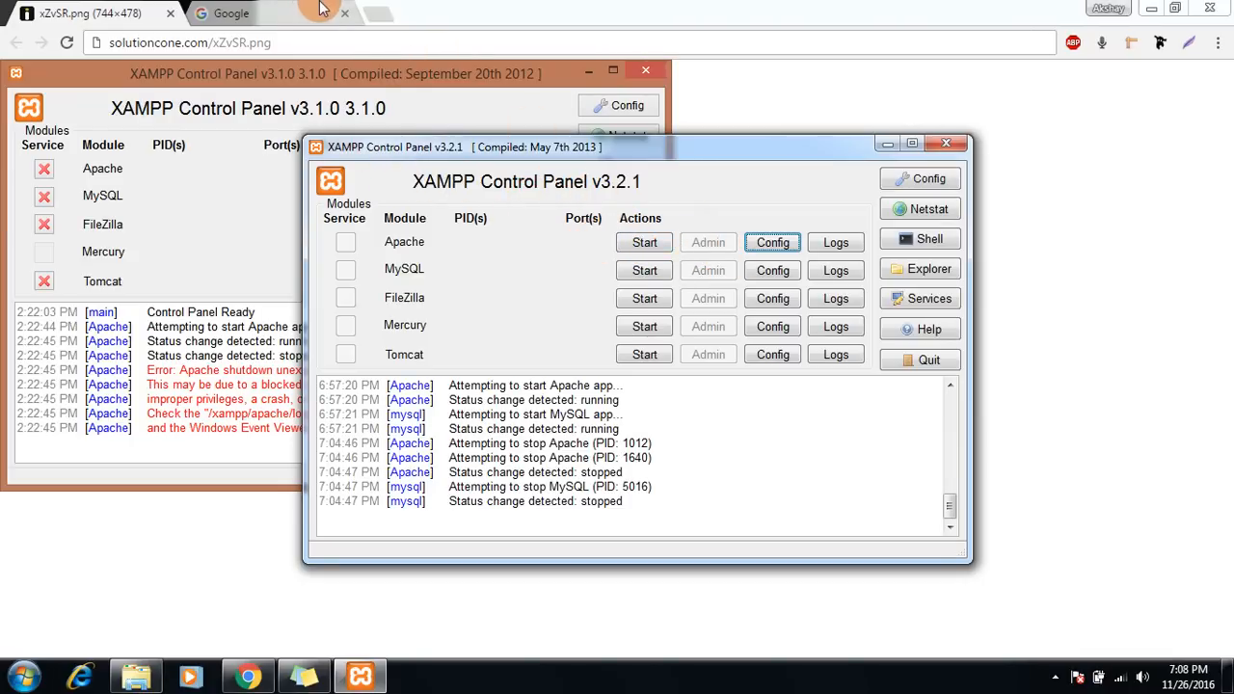
click(232, 12)
text(localhost:8080)
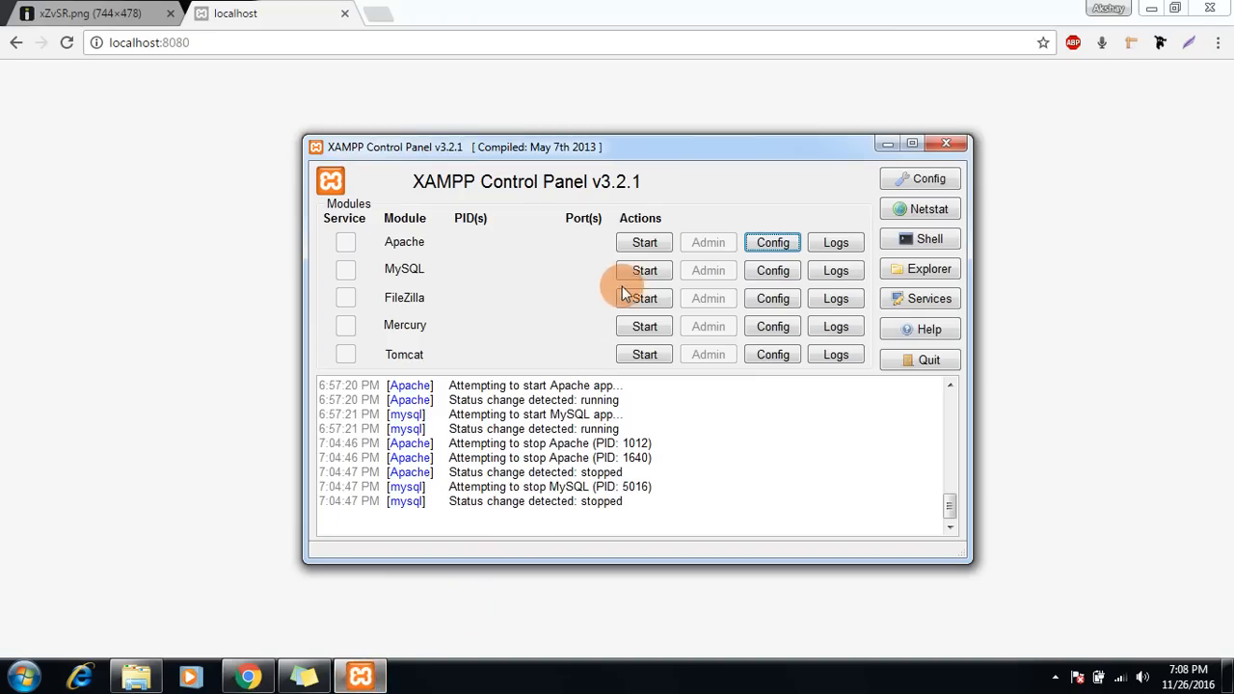
click(644, 243)
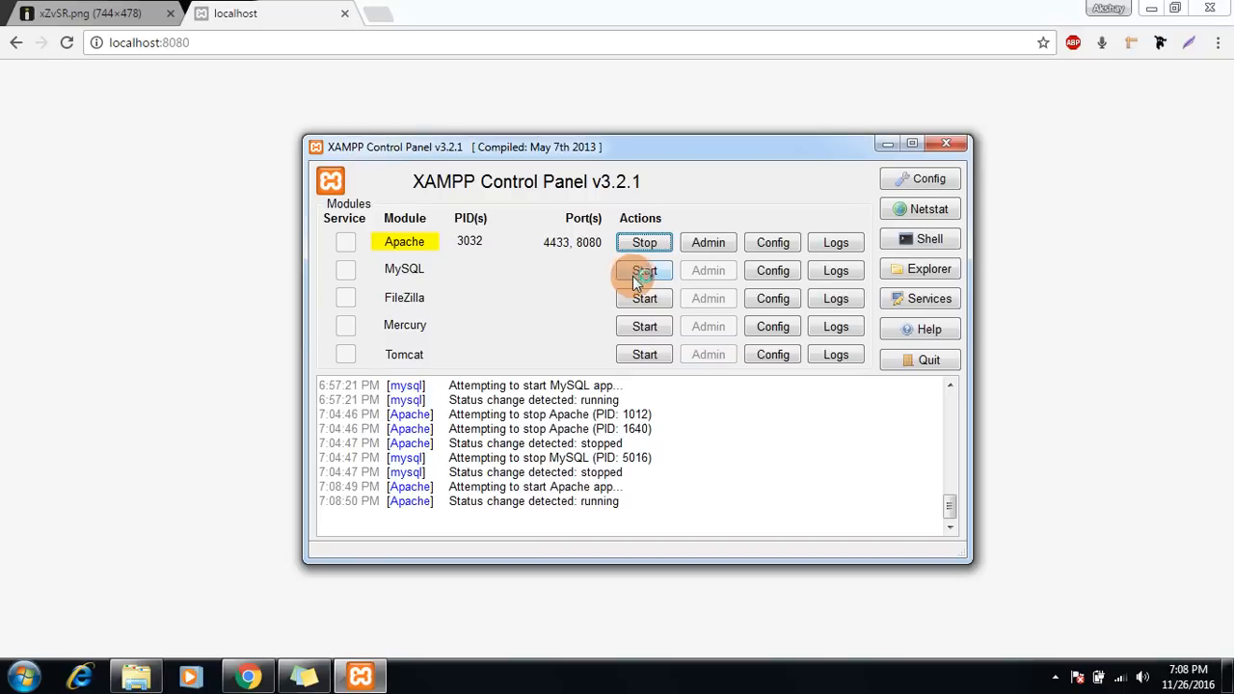
click(645, 270)
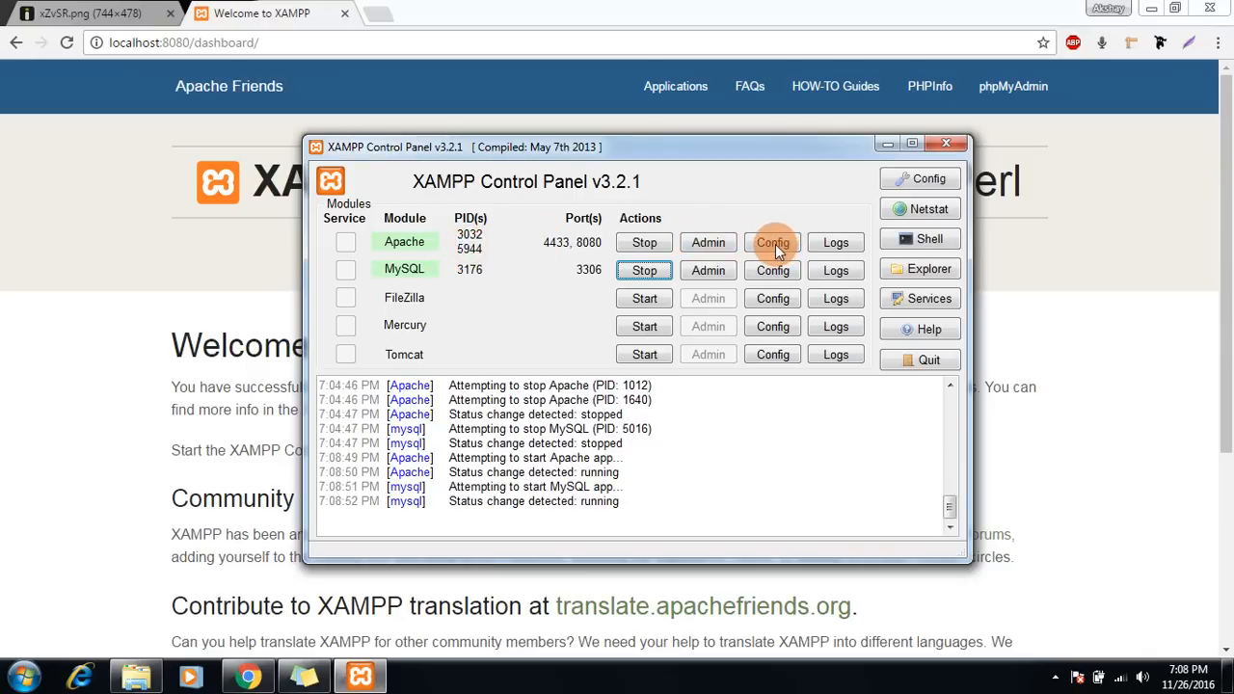
- Open Apache's httpd.conf from the Config menu into Notepad
click(771, 243)
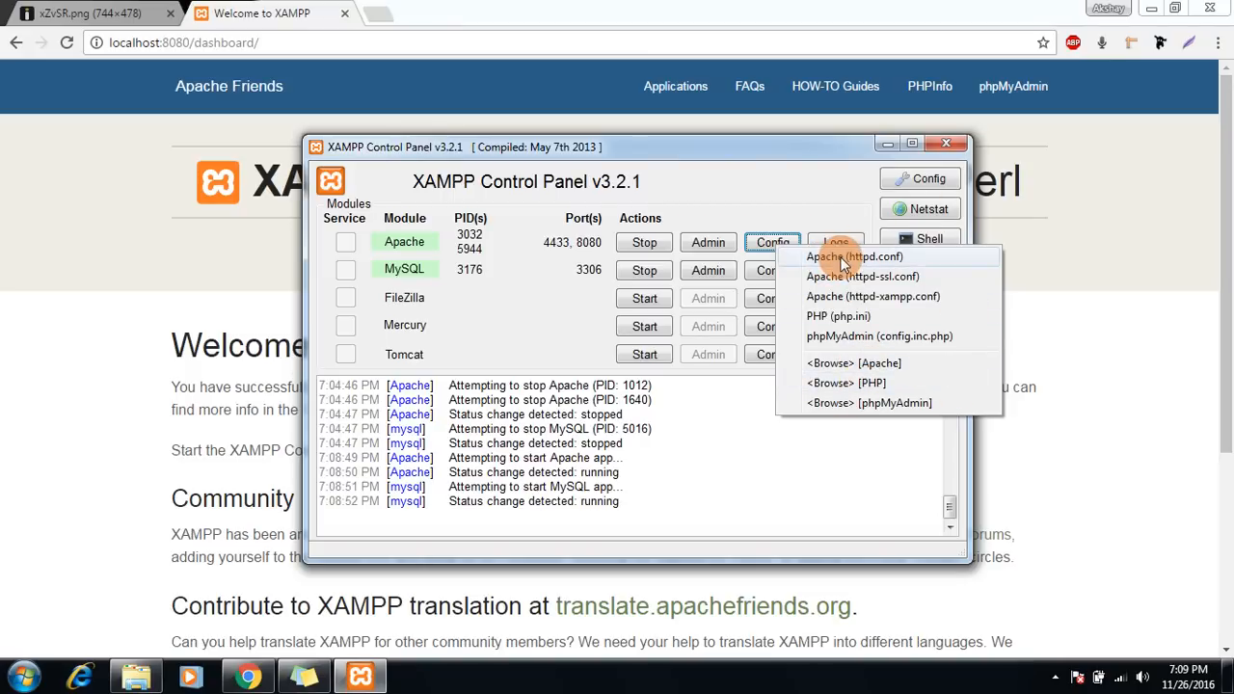
click(854, 257)
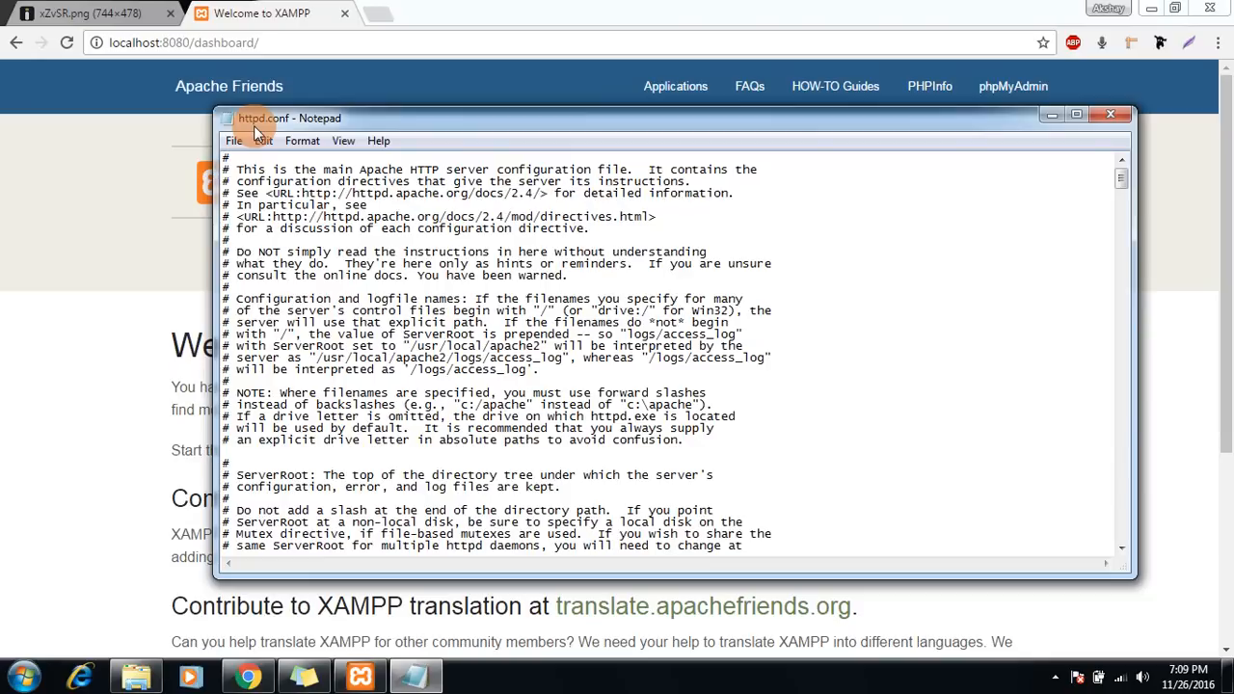
mouse_move(277, 139)
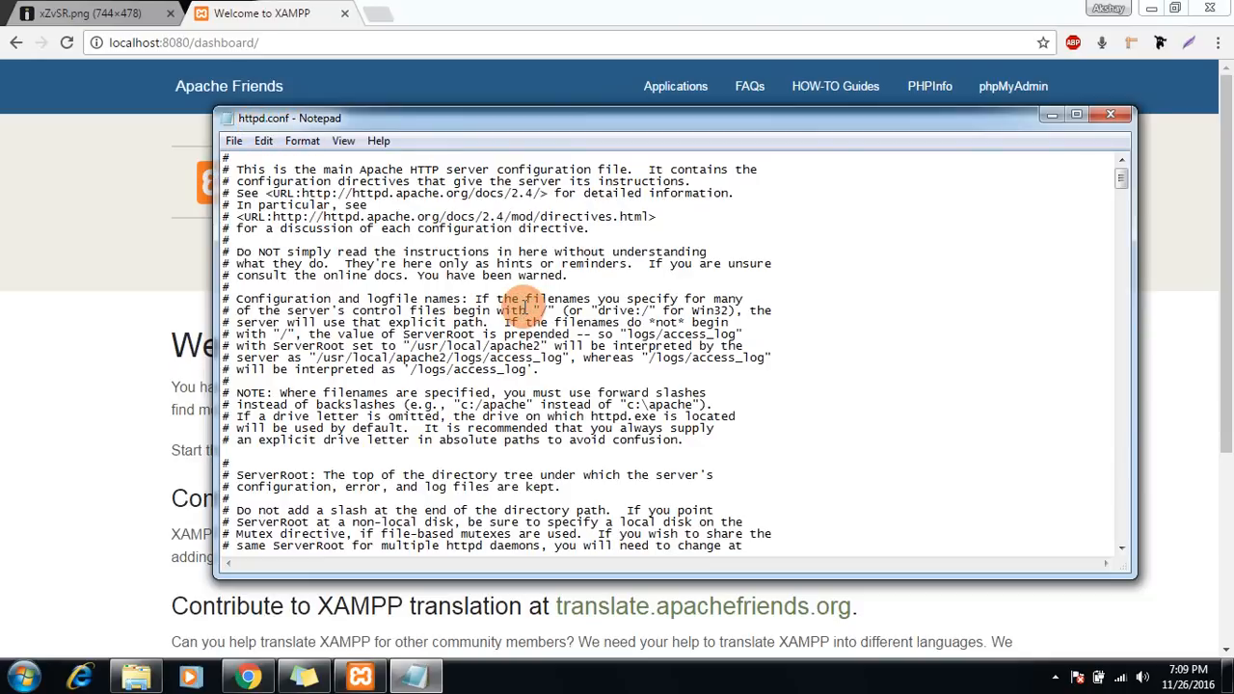
- Scroll httpd.conf down to the Listen section
click(547, 303)
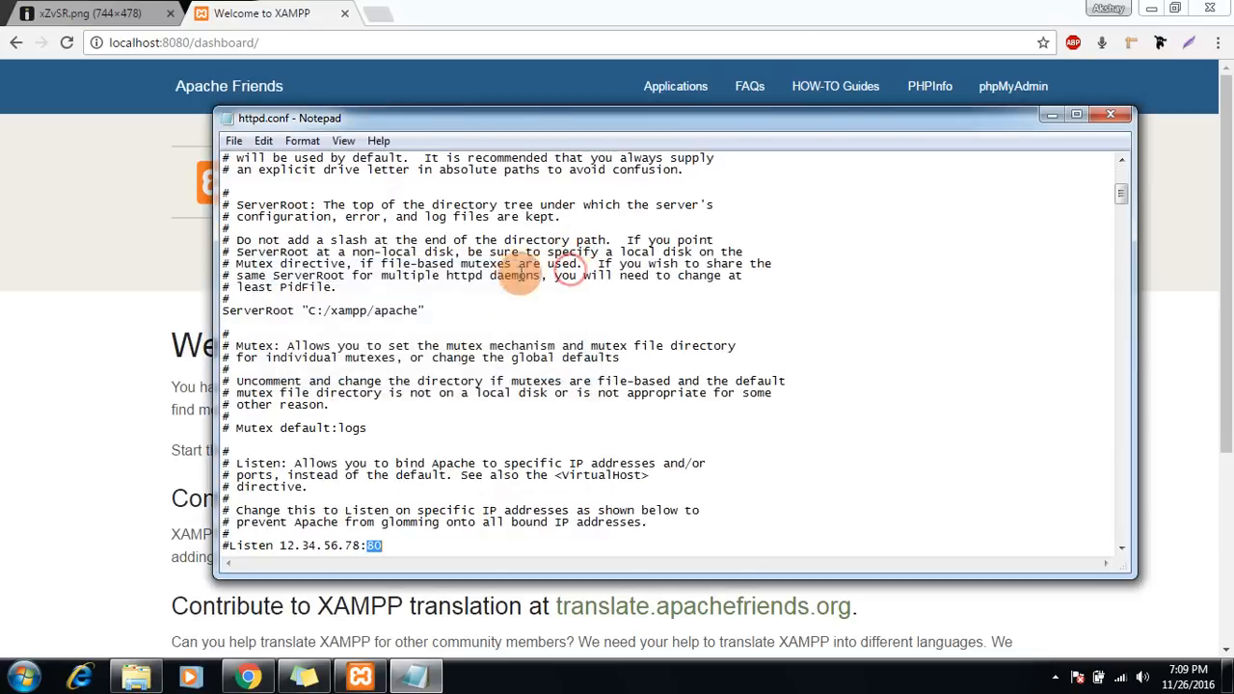
scroll(down, 3)
text(server)
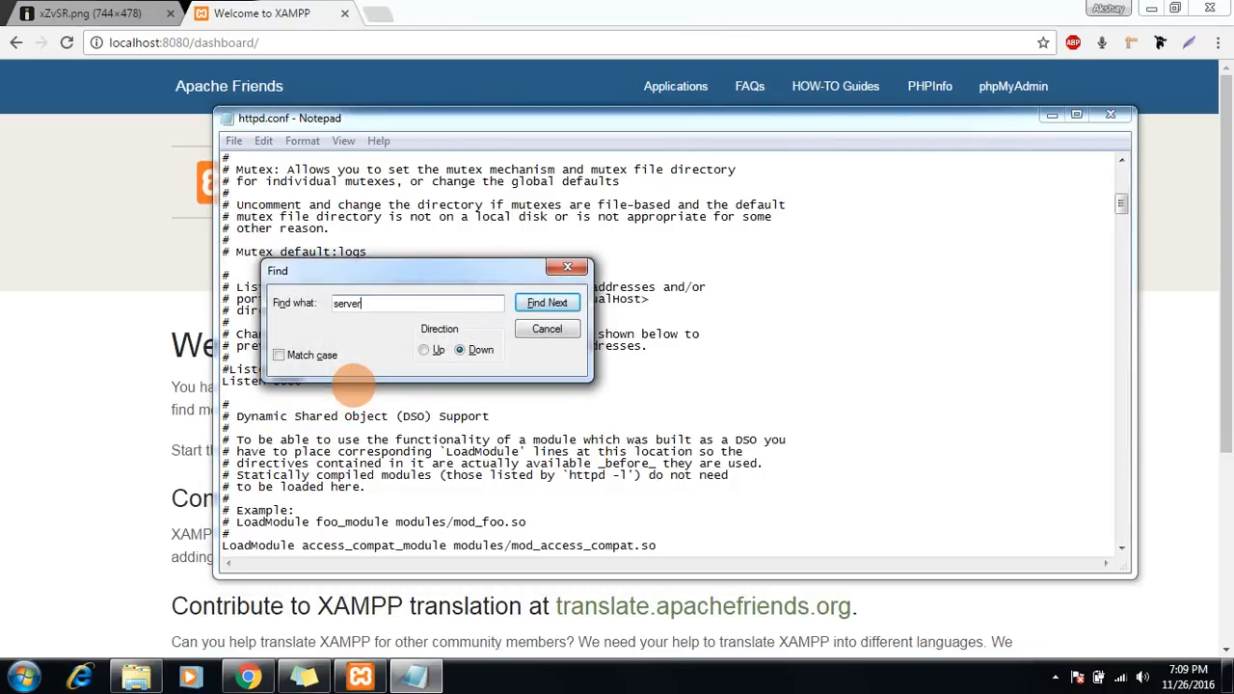
- Find the ServerName line via 'servername' and check it reads localhost:8080
text(name)
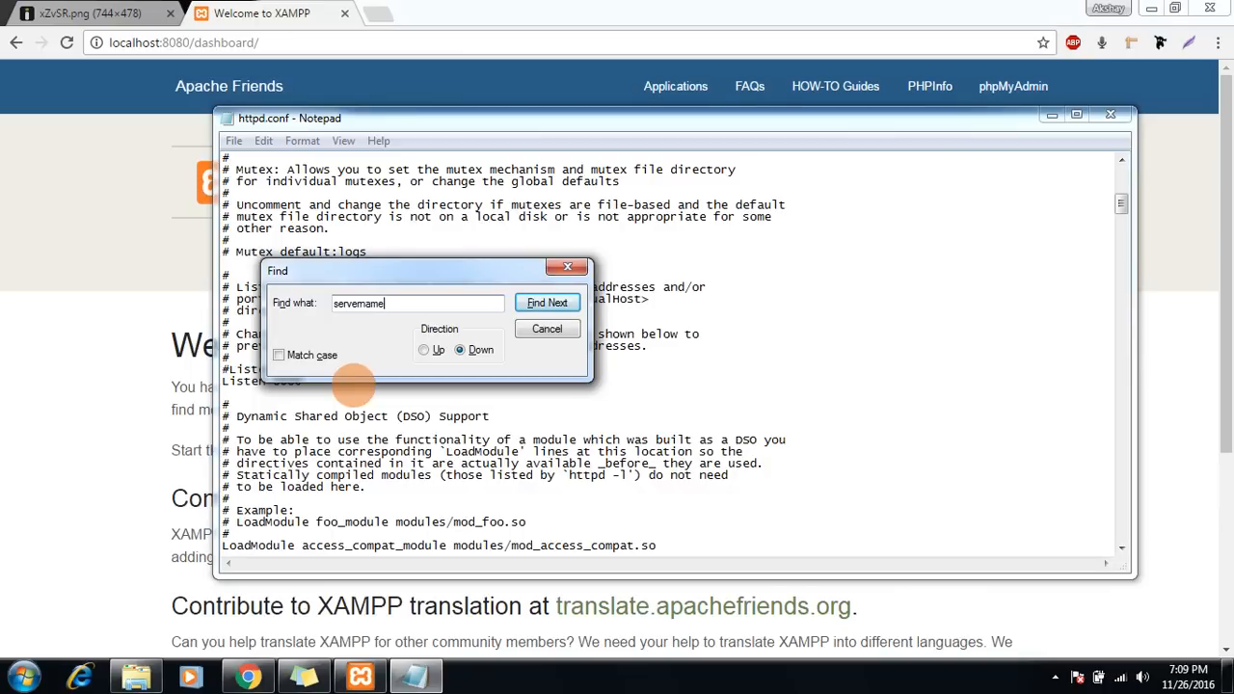
click(548, 301)
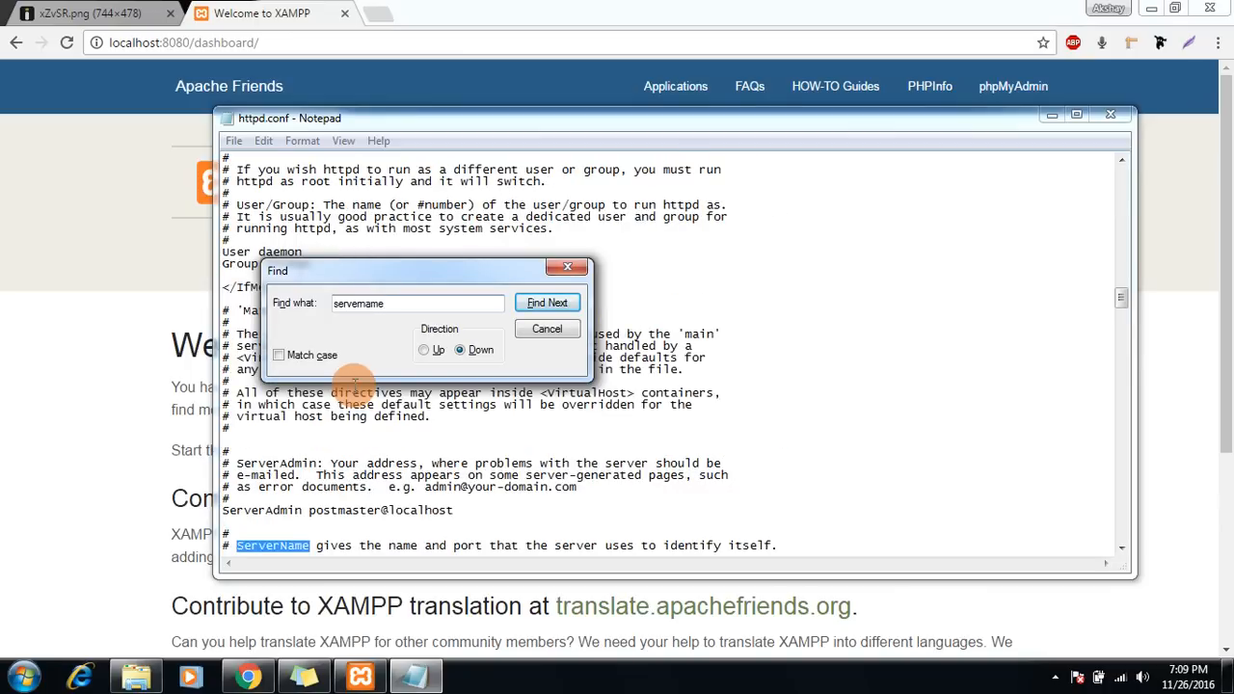
click(548, 300)
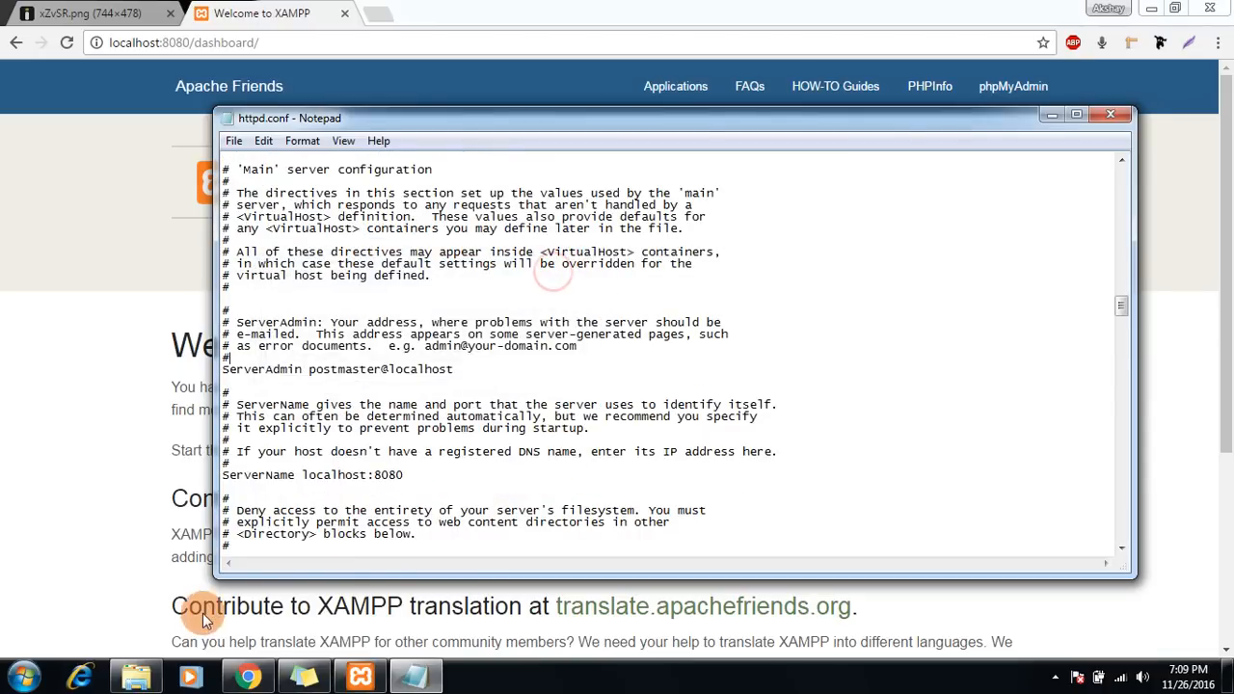
double_click(252, 474)
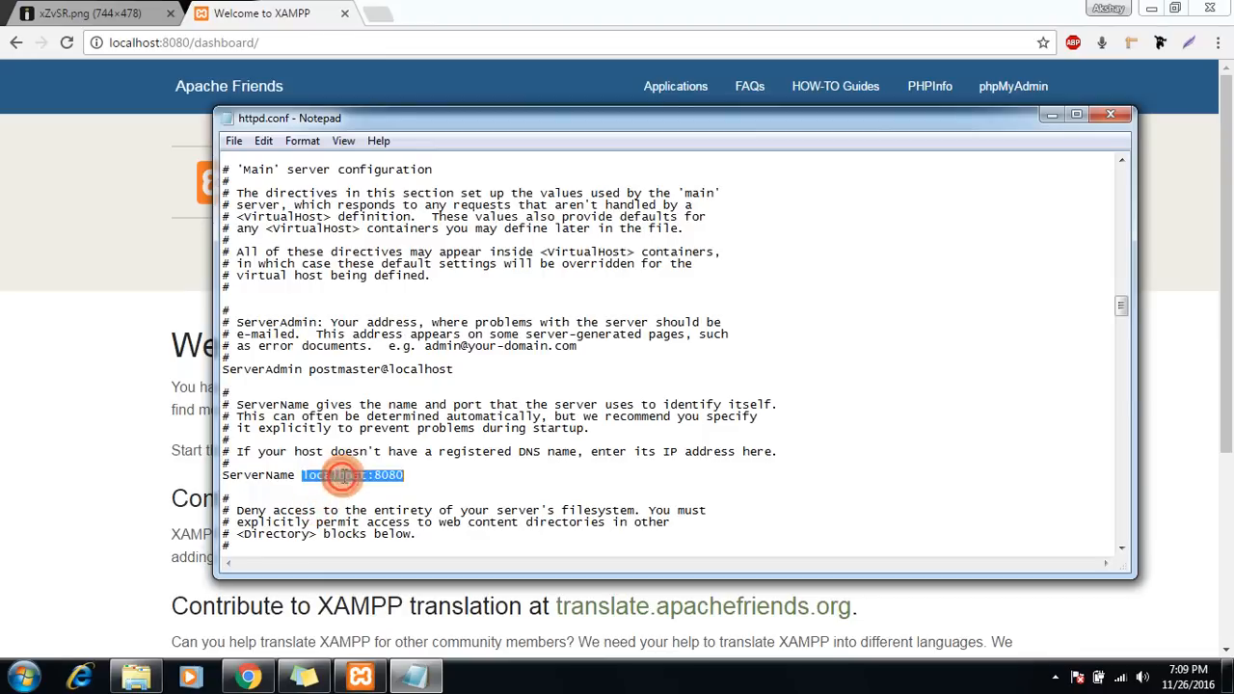
click(428, 483)
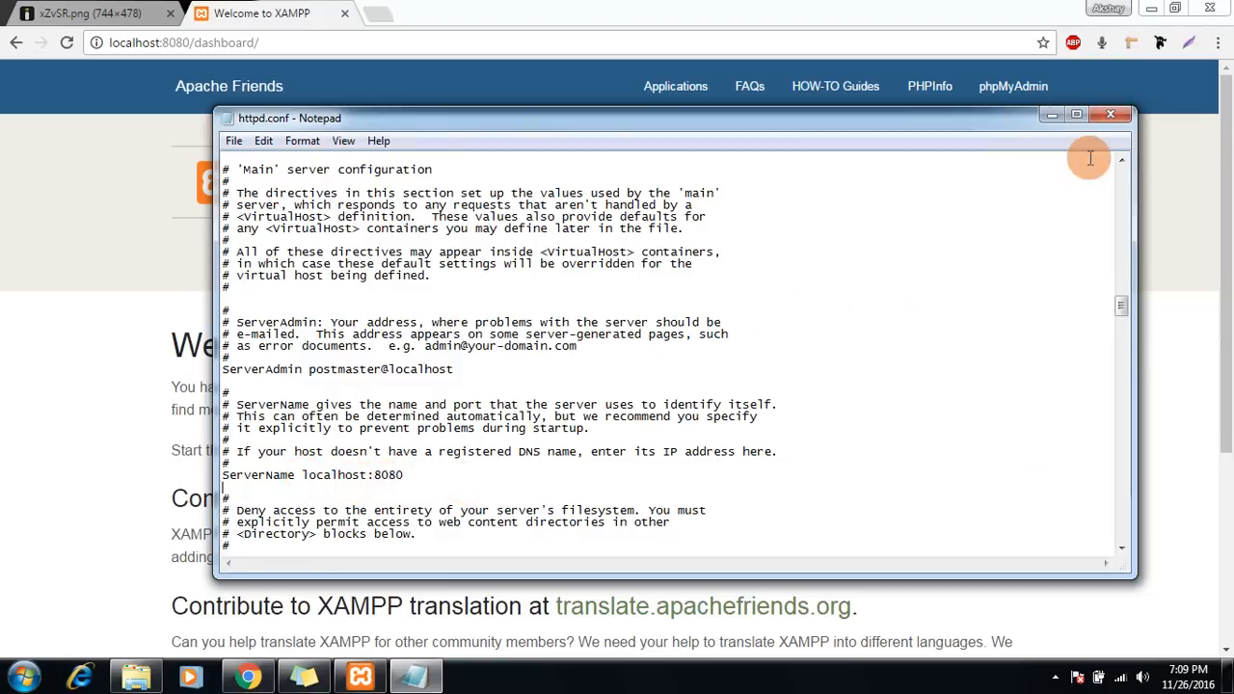
mouse_move(297, 498)
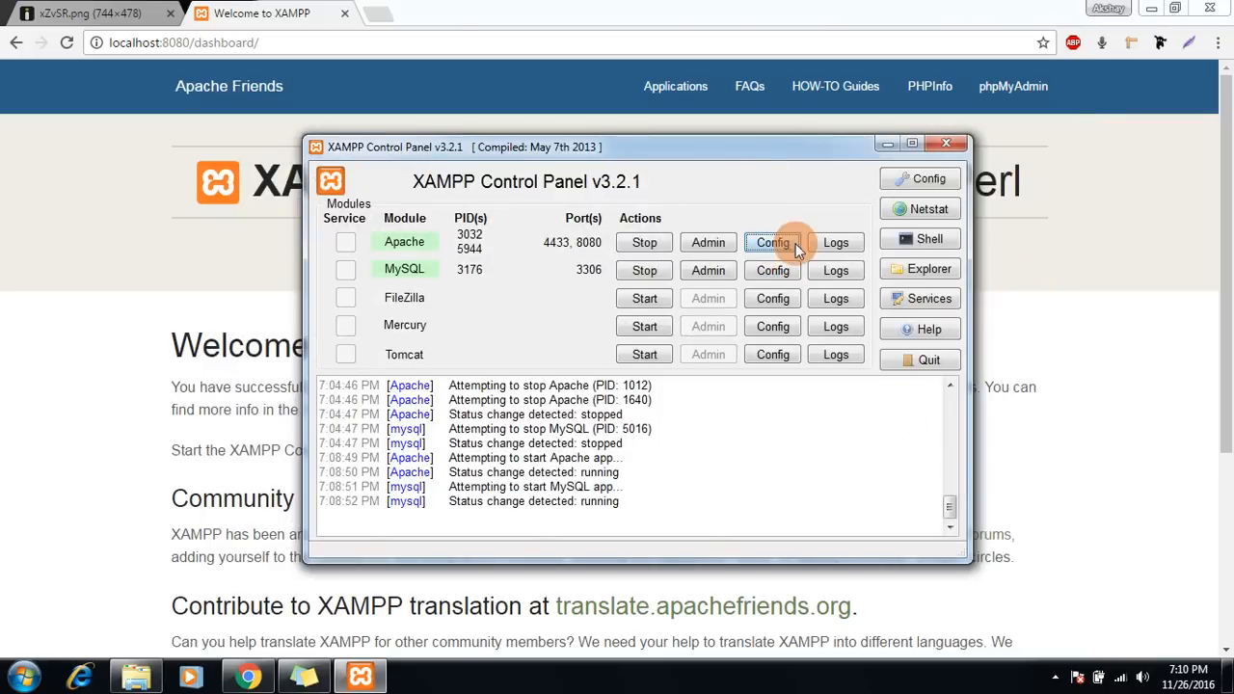
- Open httpd-ssl.conf, find 'Listen 443' and change it to Listen 4433
click(772, 243)
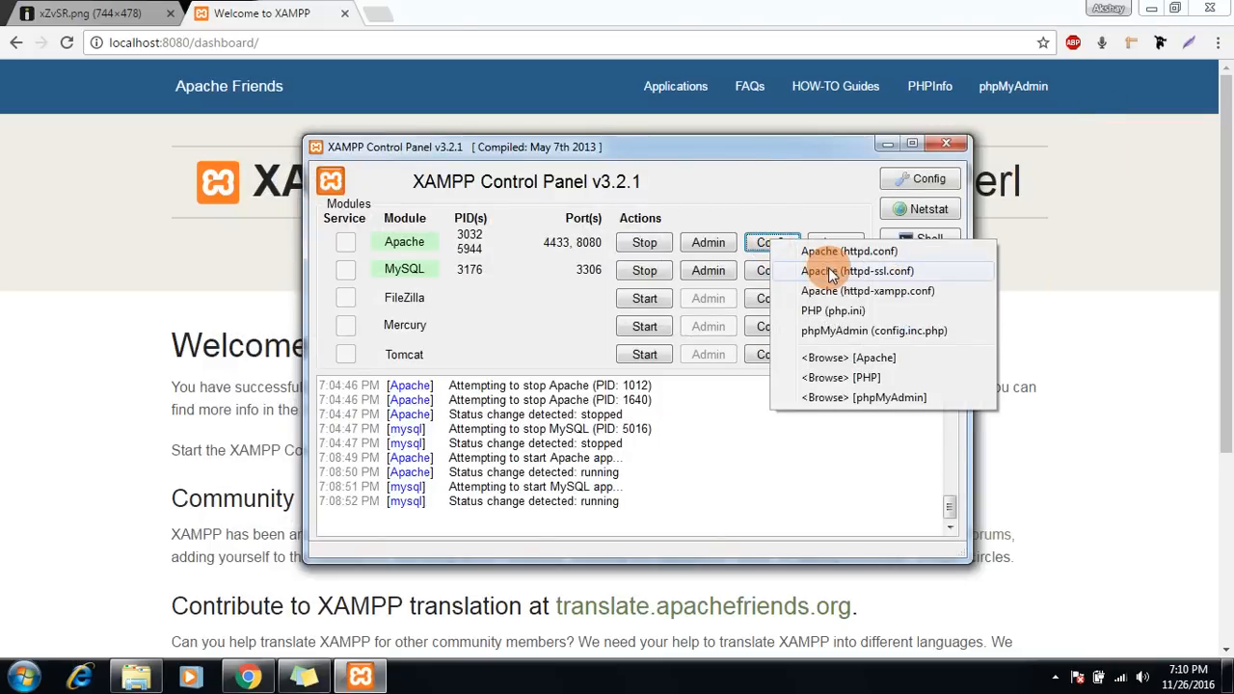
click(856, 270)
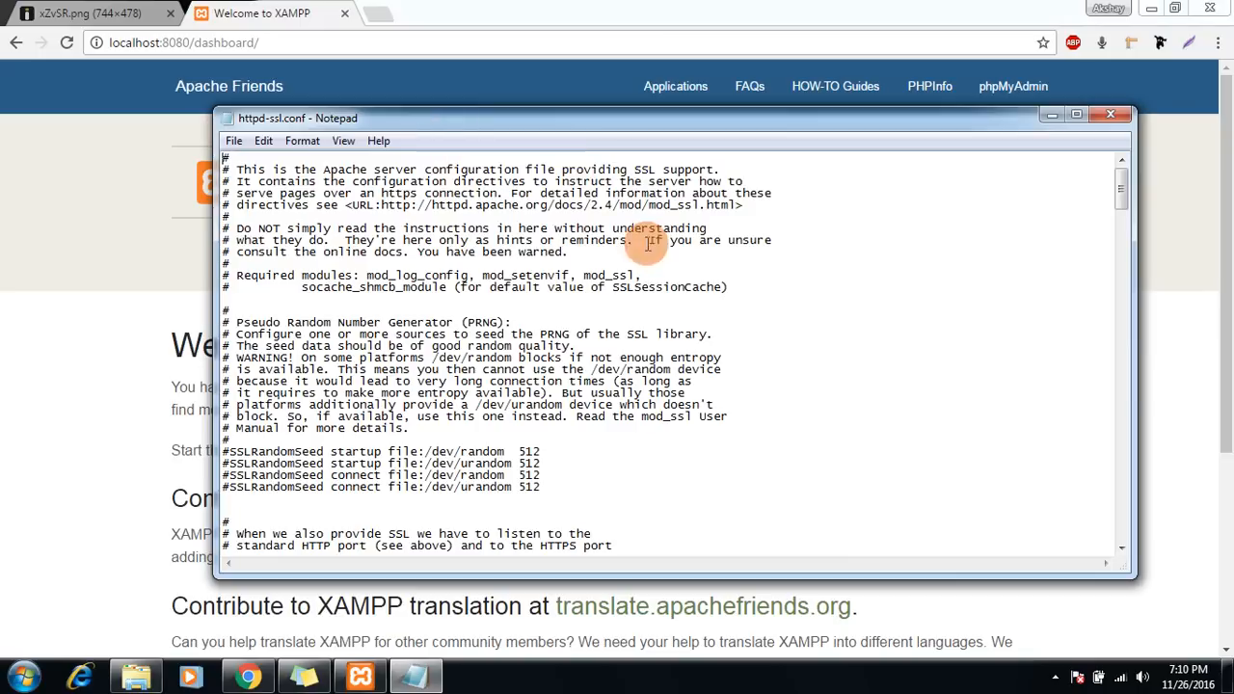
mouse_move(691, 501)
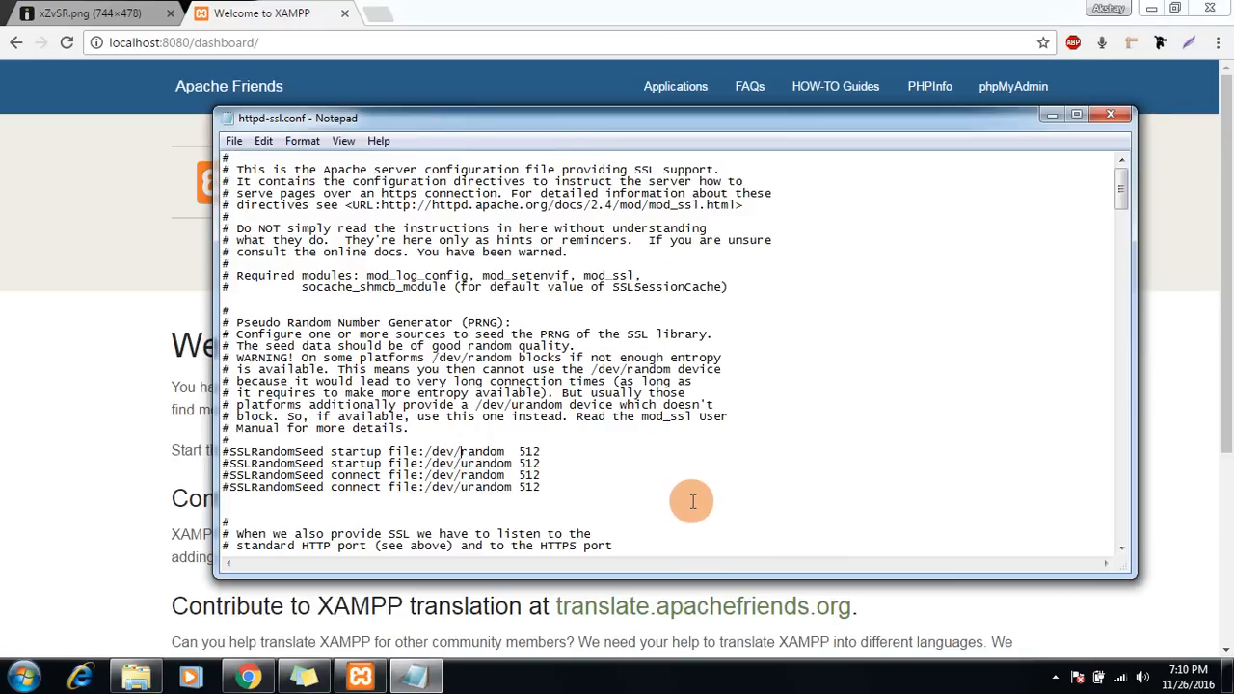
text(443)
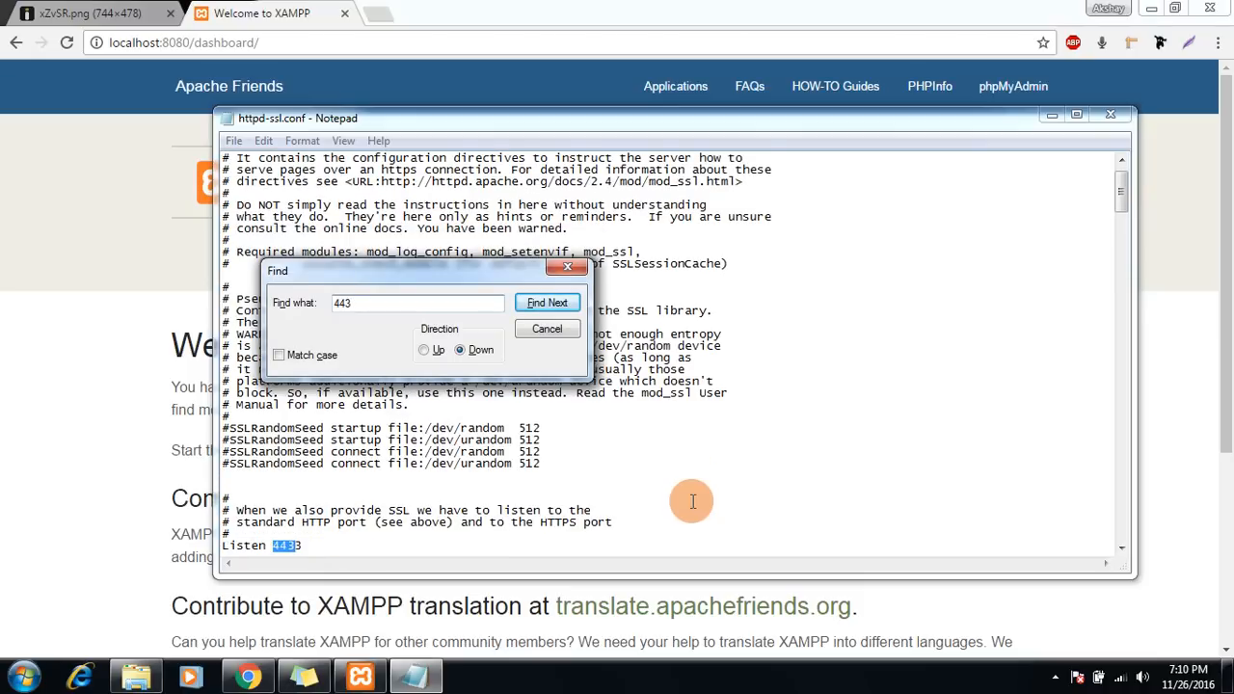
click(547, 328)
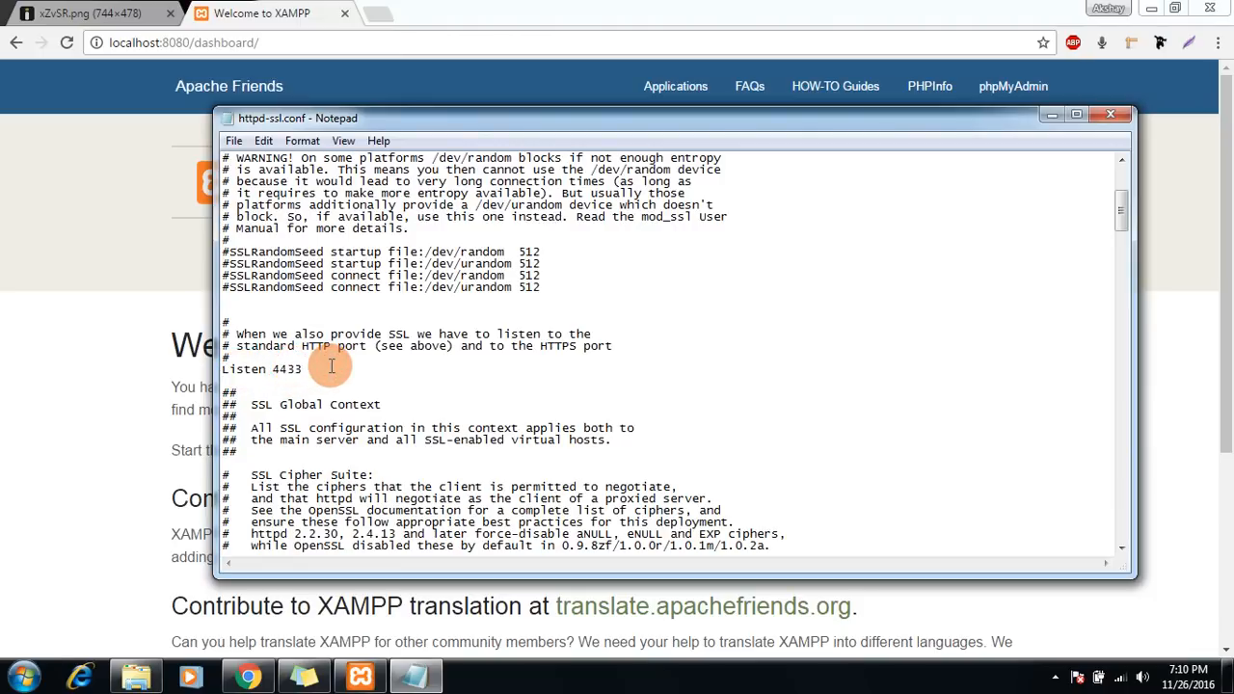
key(Backspace)
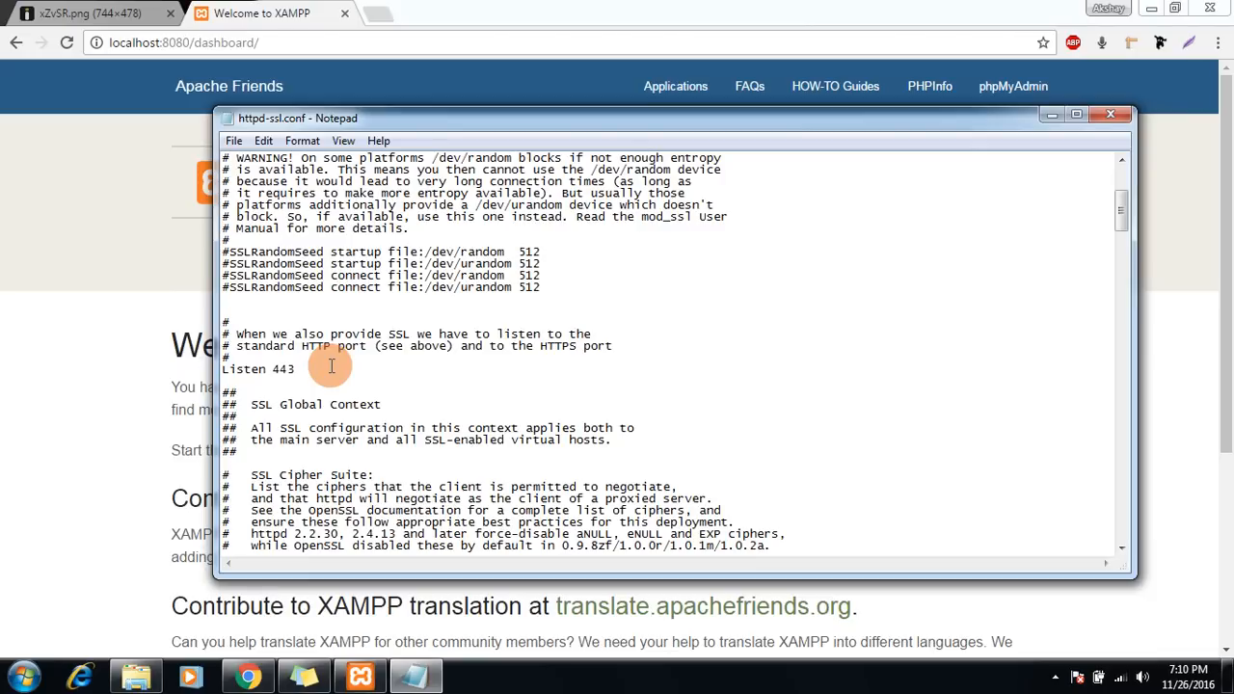
text(3)
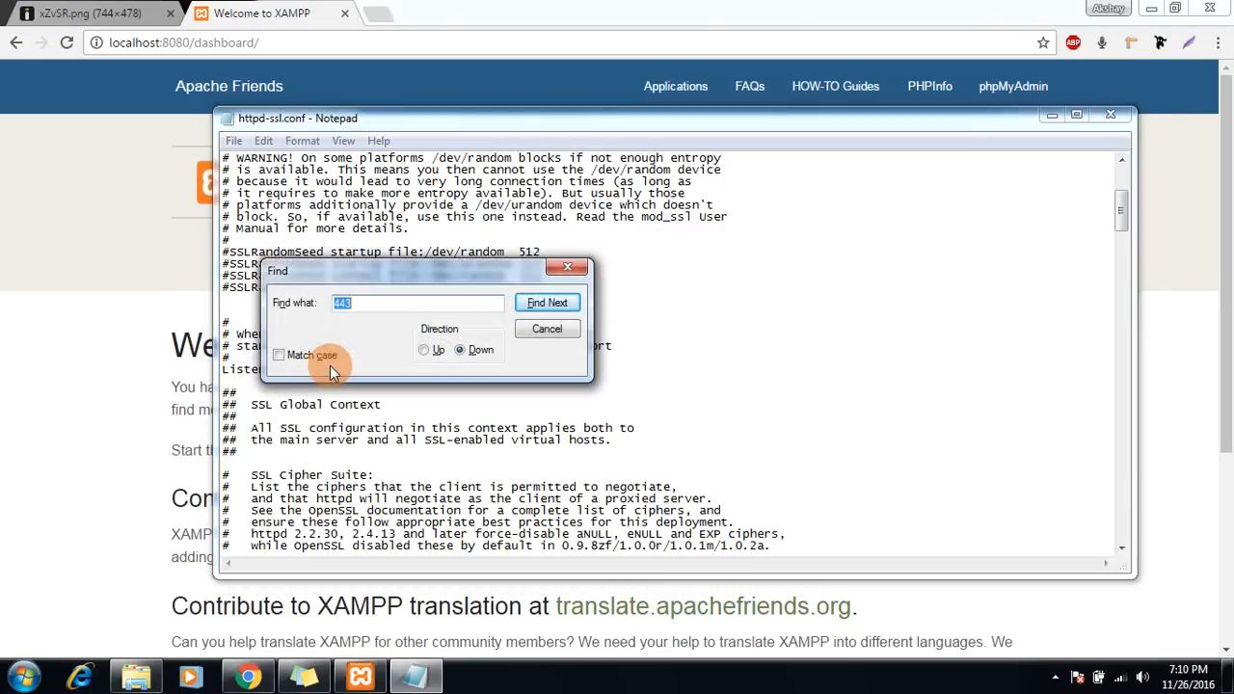
- Search httpd-ssl.conf for 'virtual' and scroll to the virtual host entries
text(server)
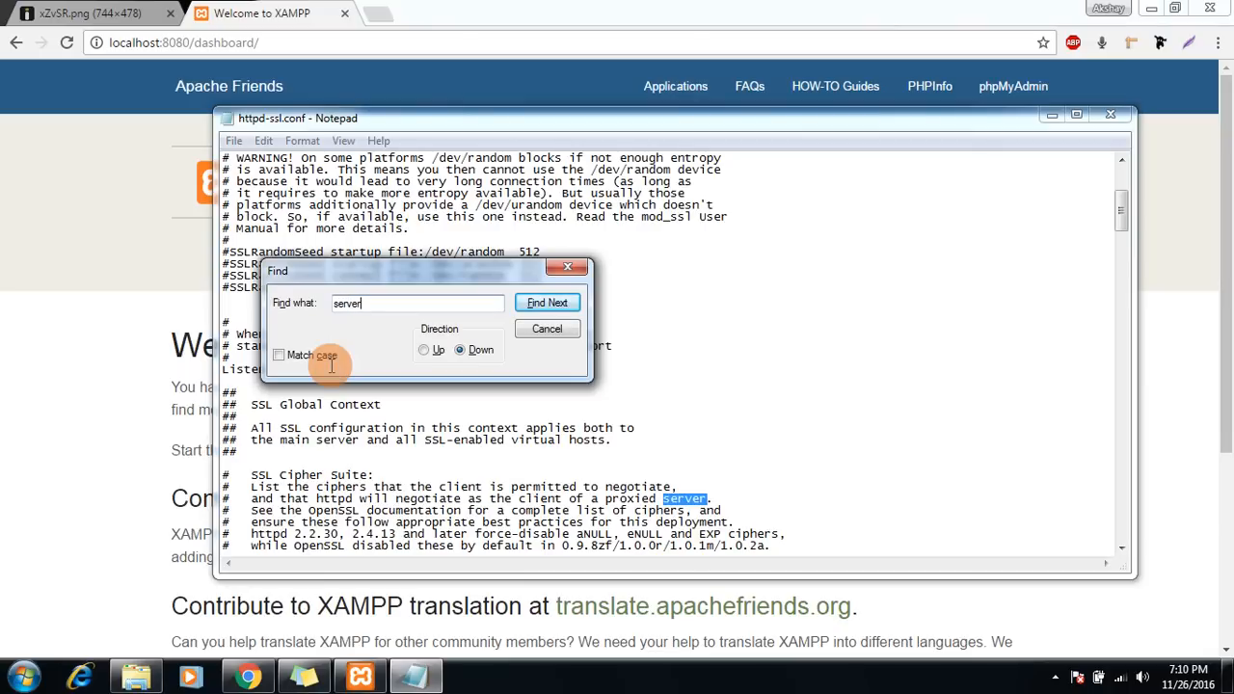
click(547, 301)
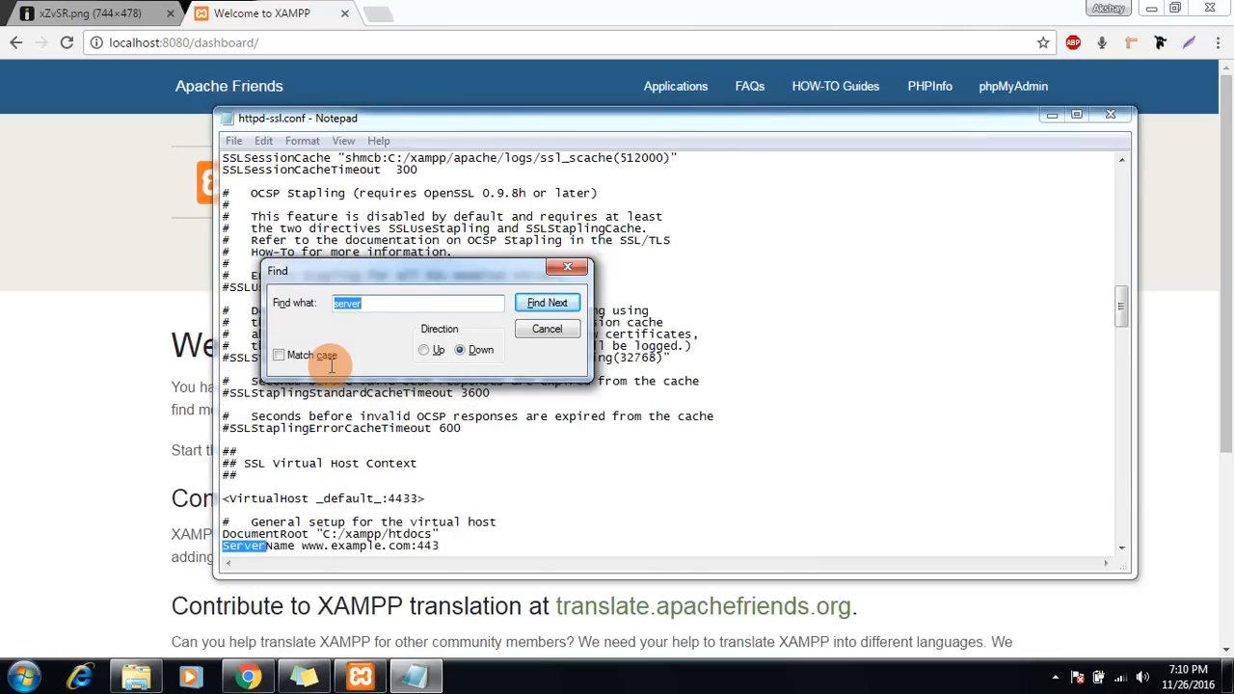
text(virtual)
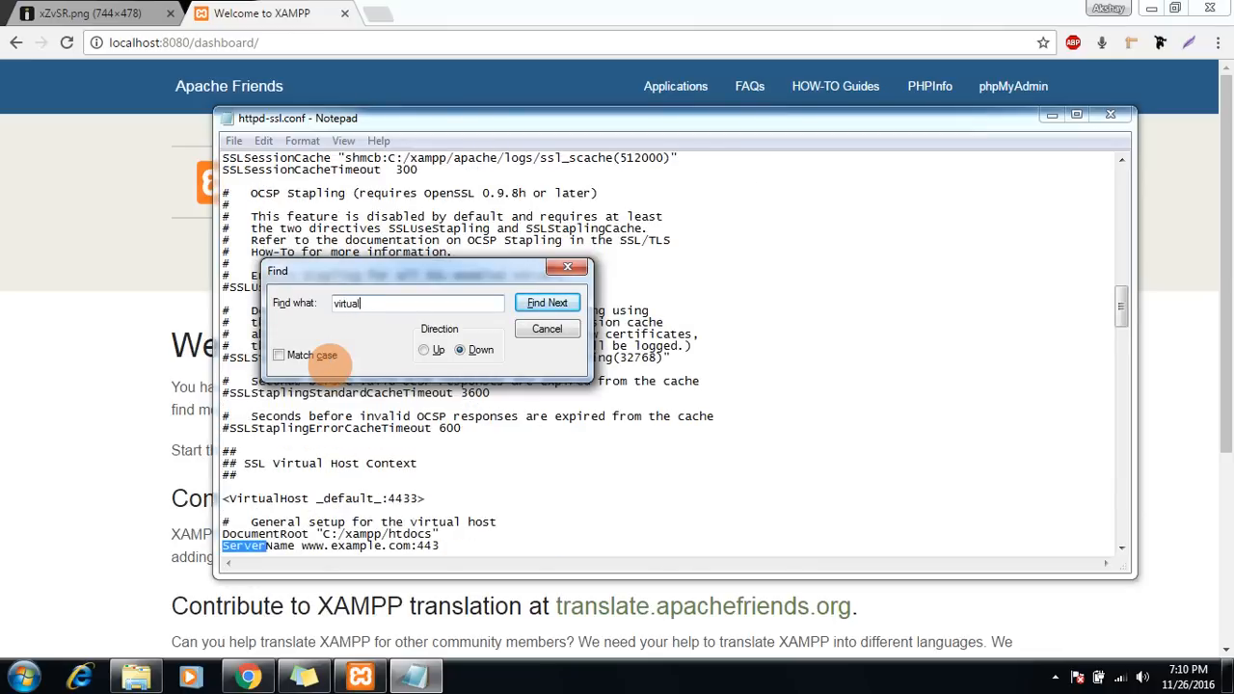
click(548, 301)
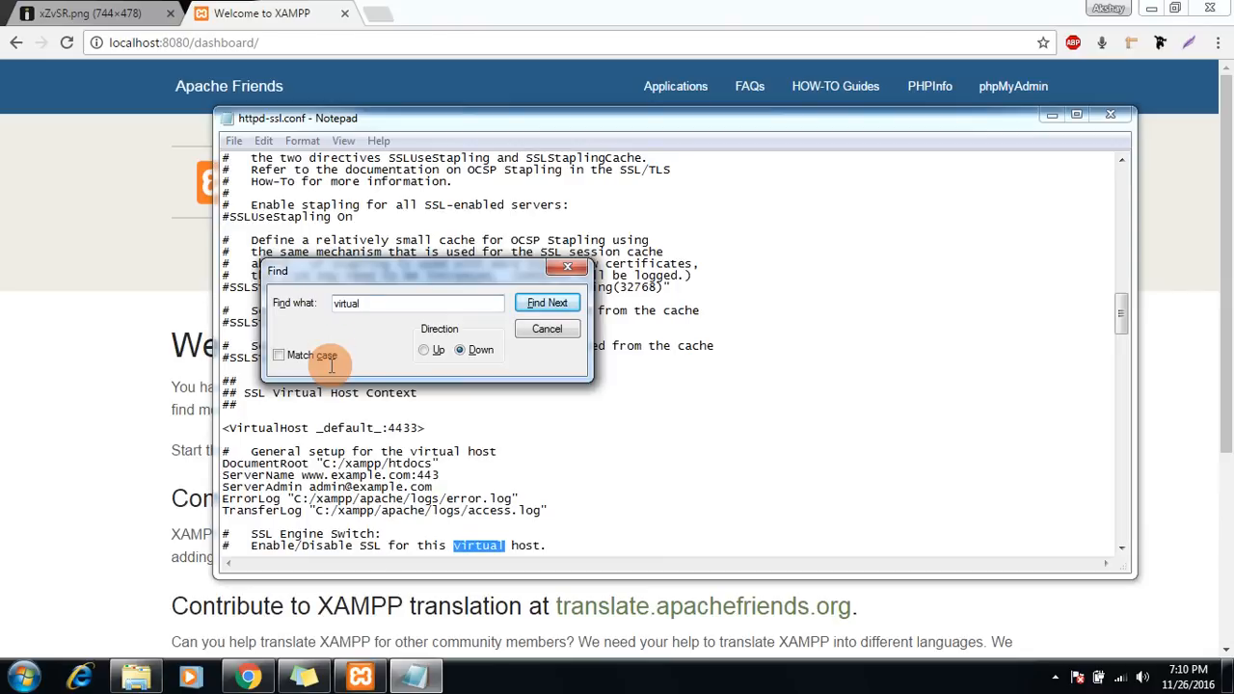
click(547, 328)
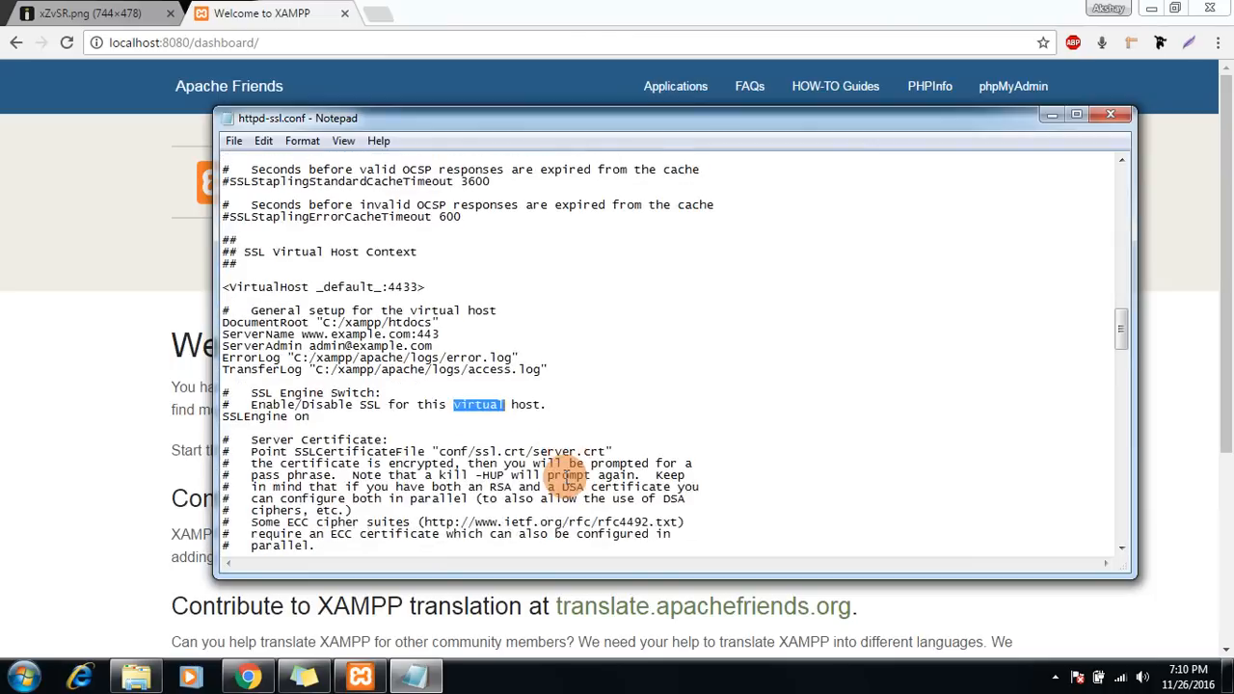
scroll(down, 3)
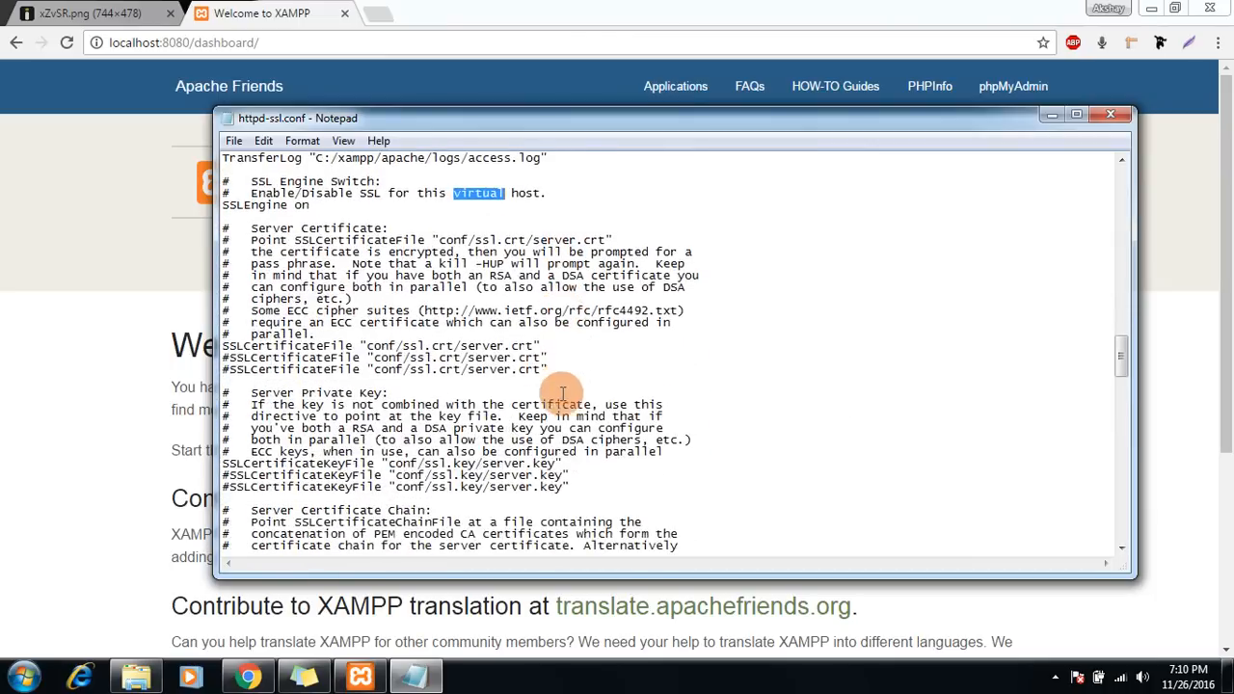
scroll(down, 3)
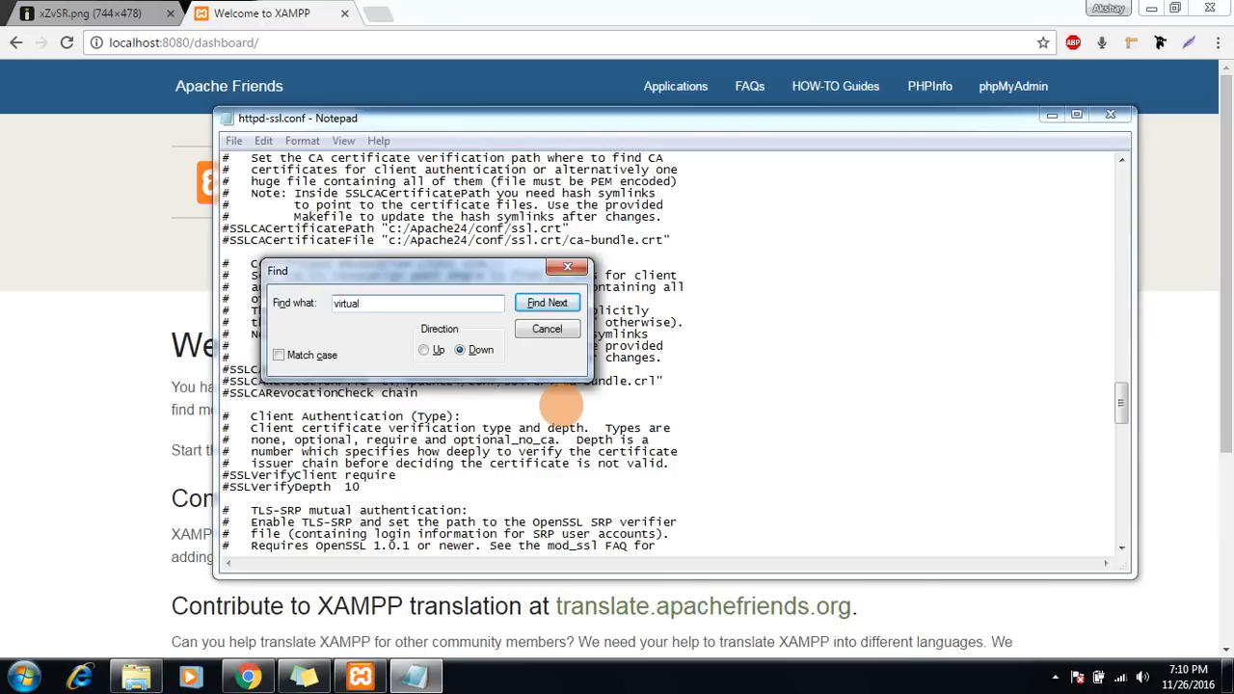
- Find the next virtual host entry and change the search term to the 4433 port
click(548, 303)
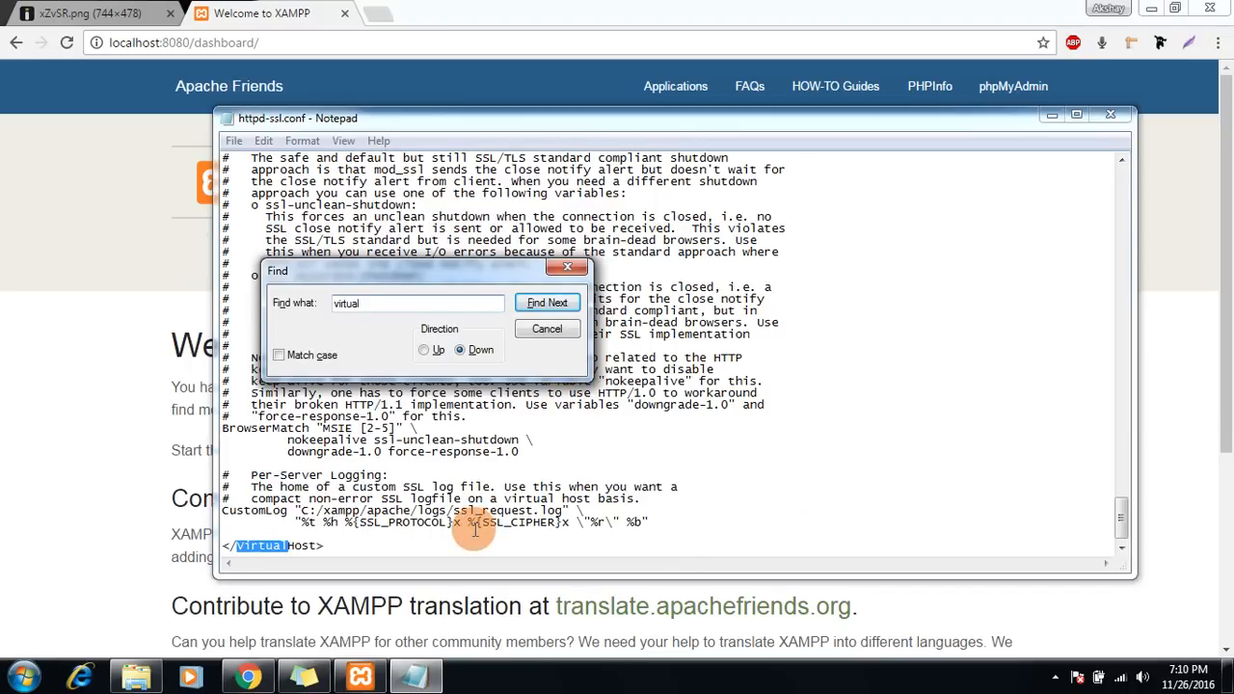
click(548, 301)
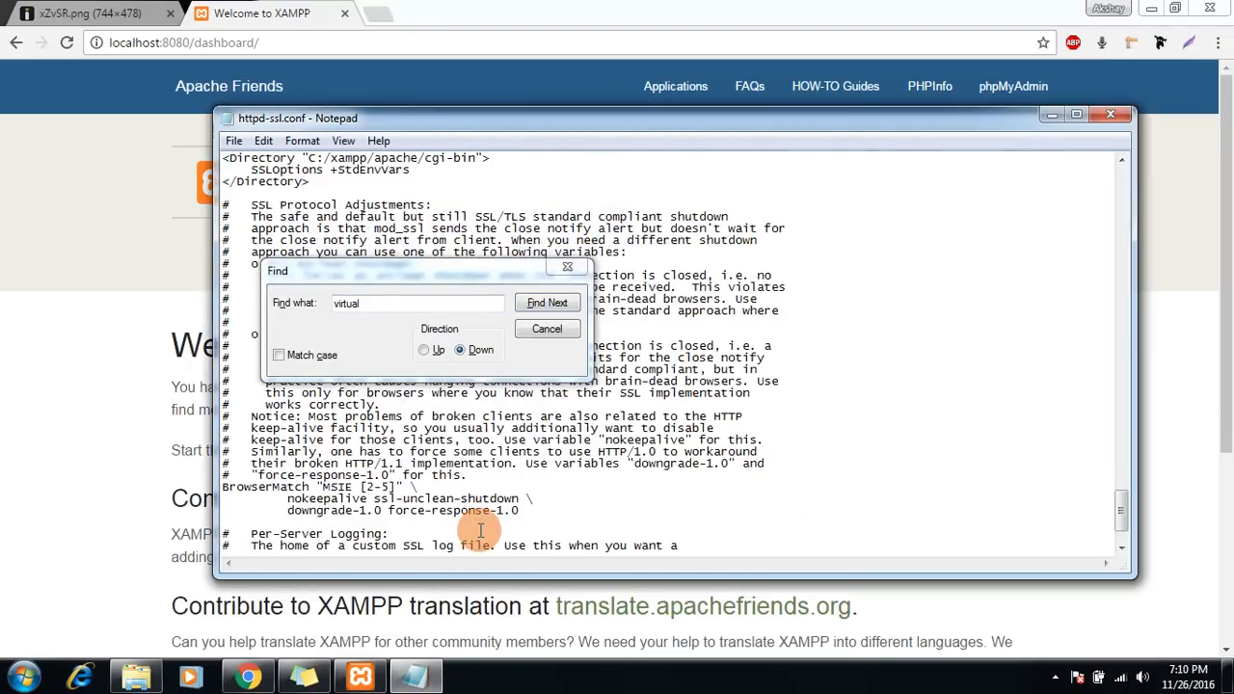
click(547, 302)
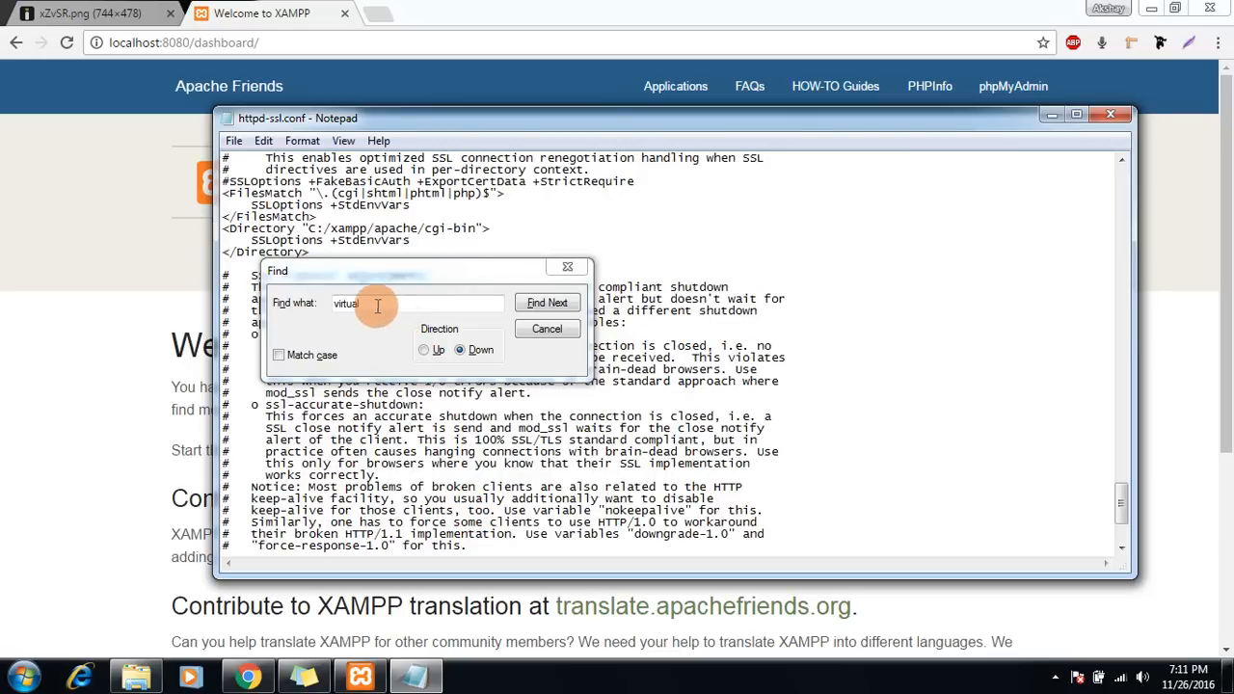
text(4433)
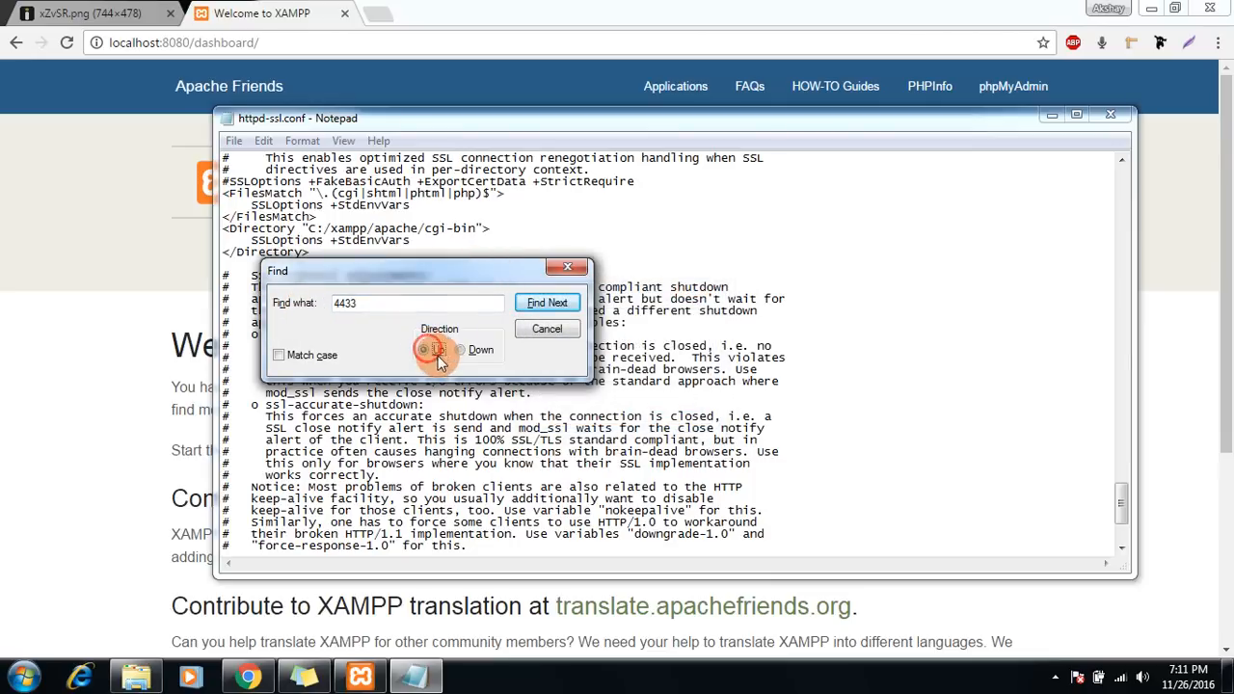
- Search upward for 4433 and verify the <VirtualHost _default_:4433> line
click(424, 349)
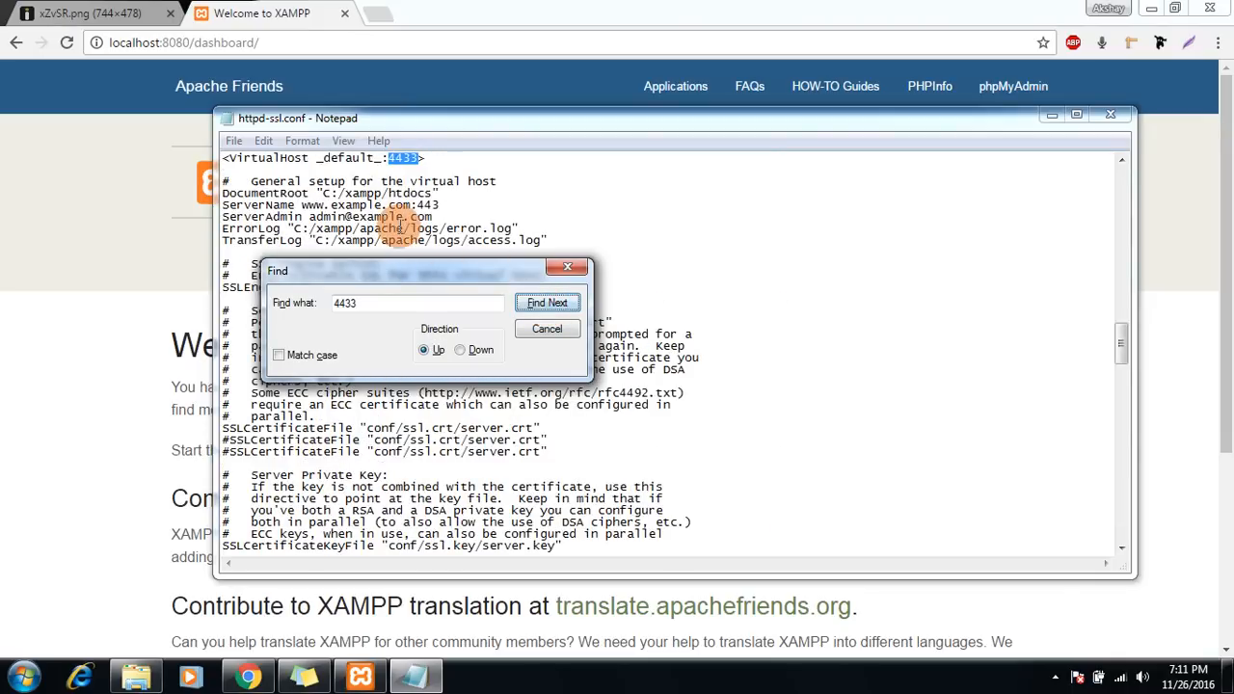
click(548, 301)
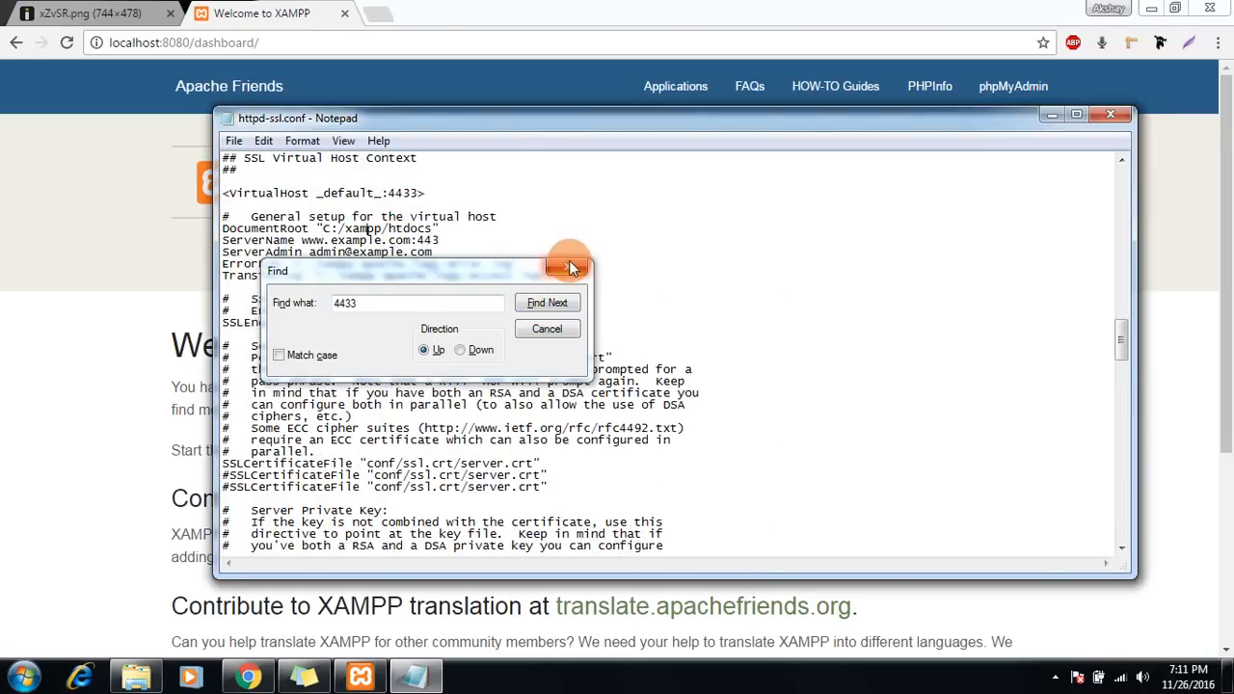
click(548, 301)
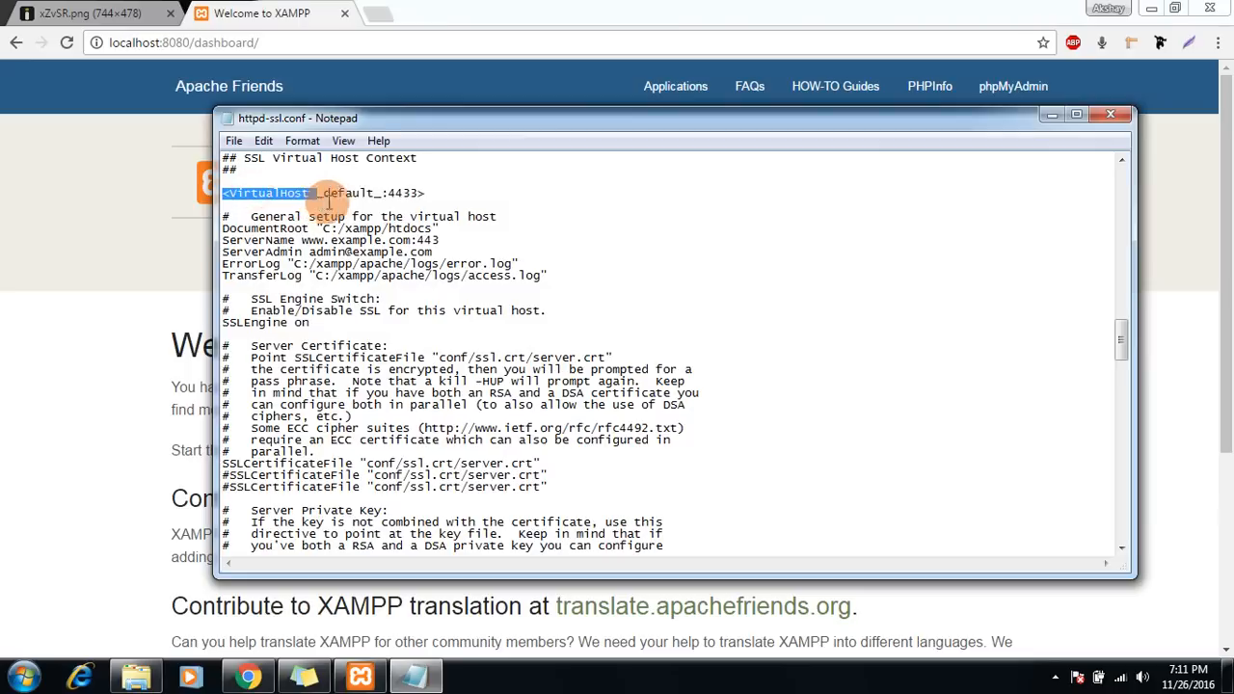
drag(312, 193, 426, 193)
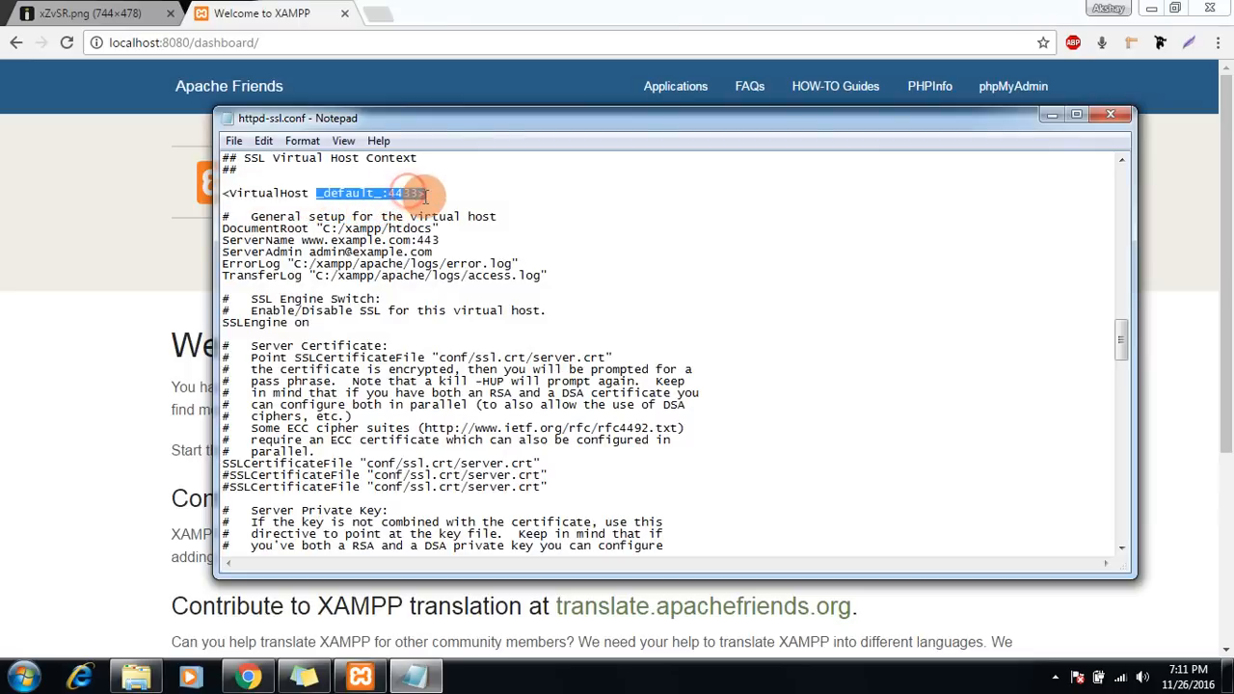
click(420, 193)
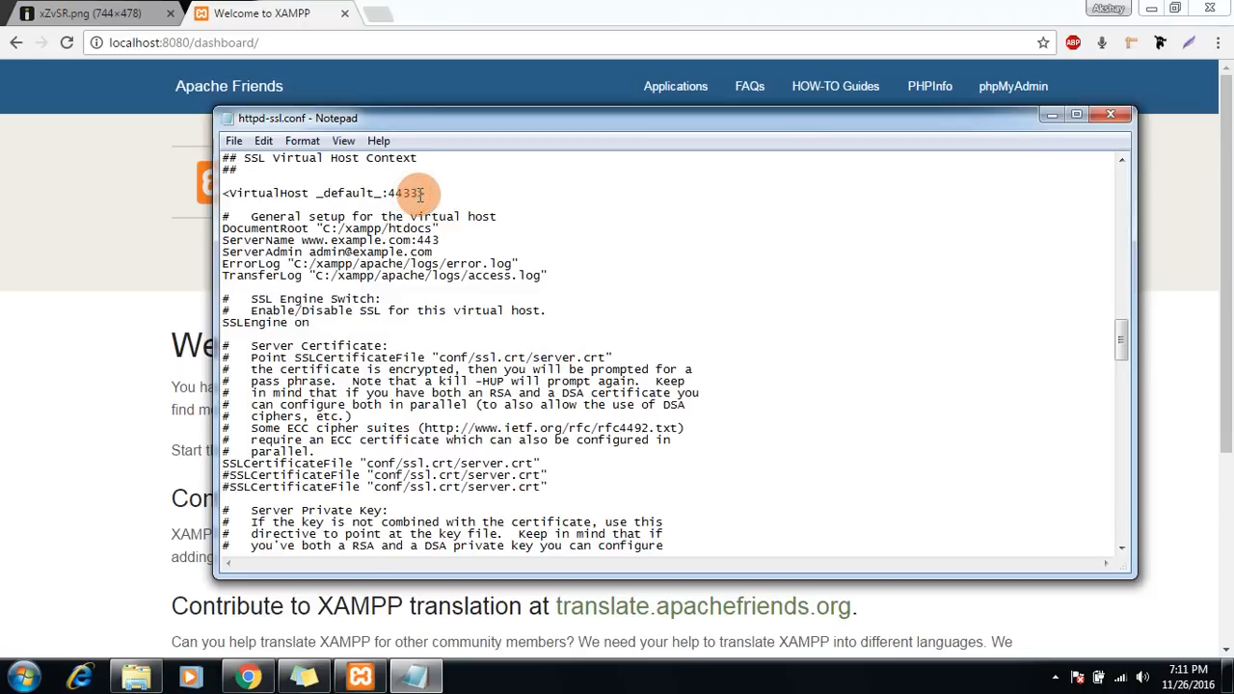
double_click(405, 193)
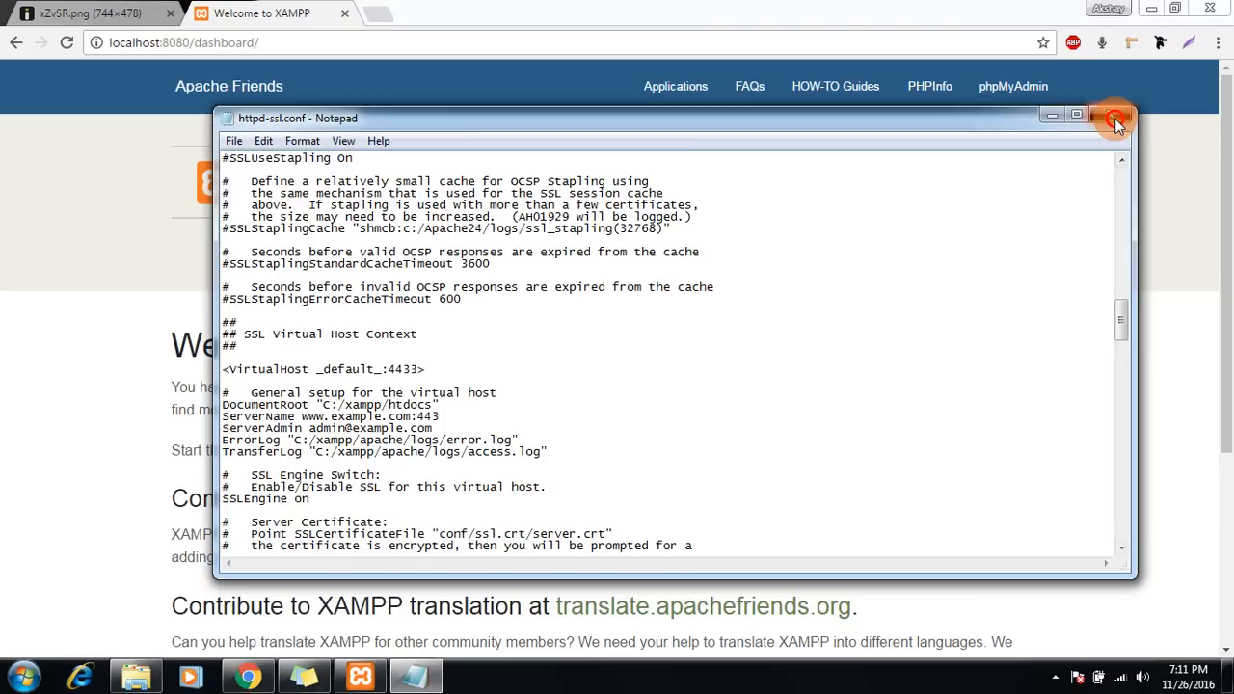
- Close httpd-ssl.conf, then stop and restart Apache so the new ports apply
click(1115, 116)
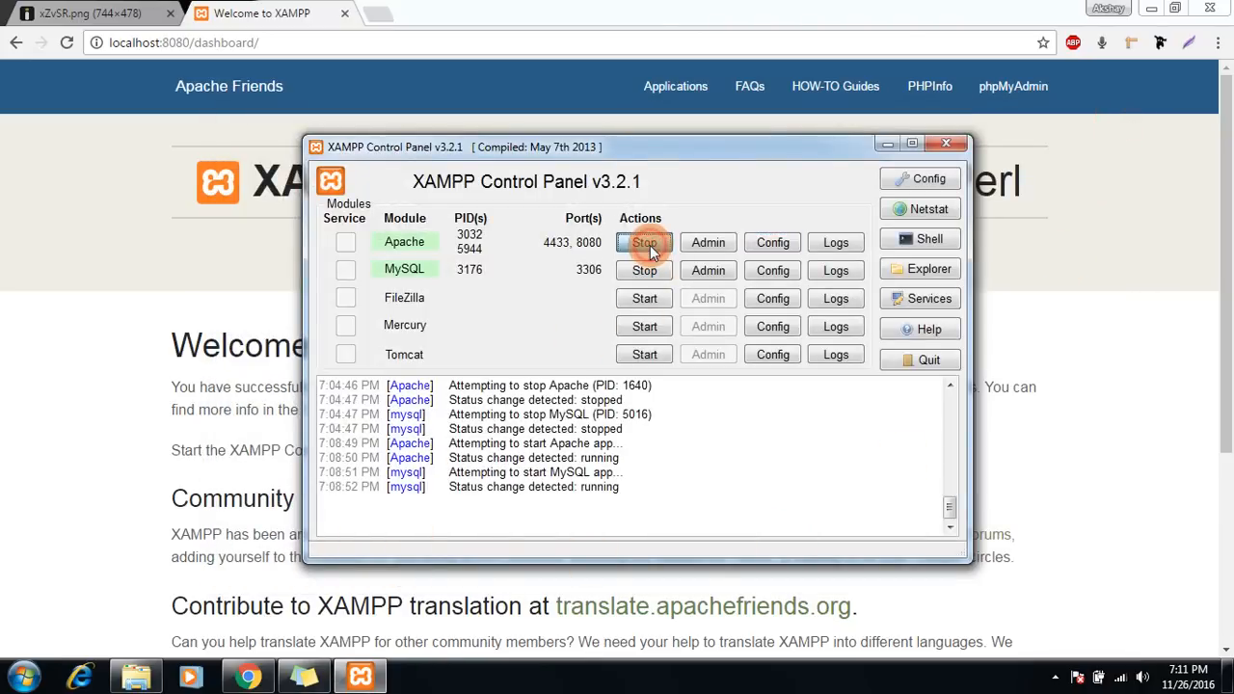
click(645, 243)
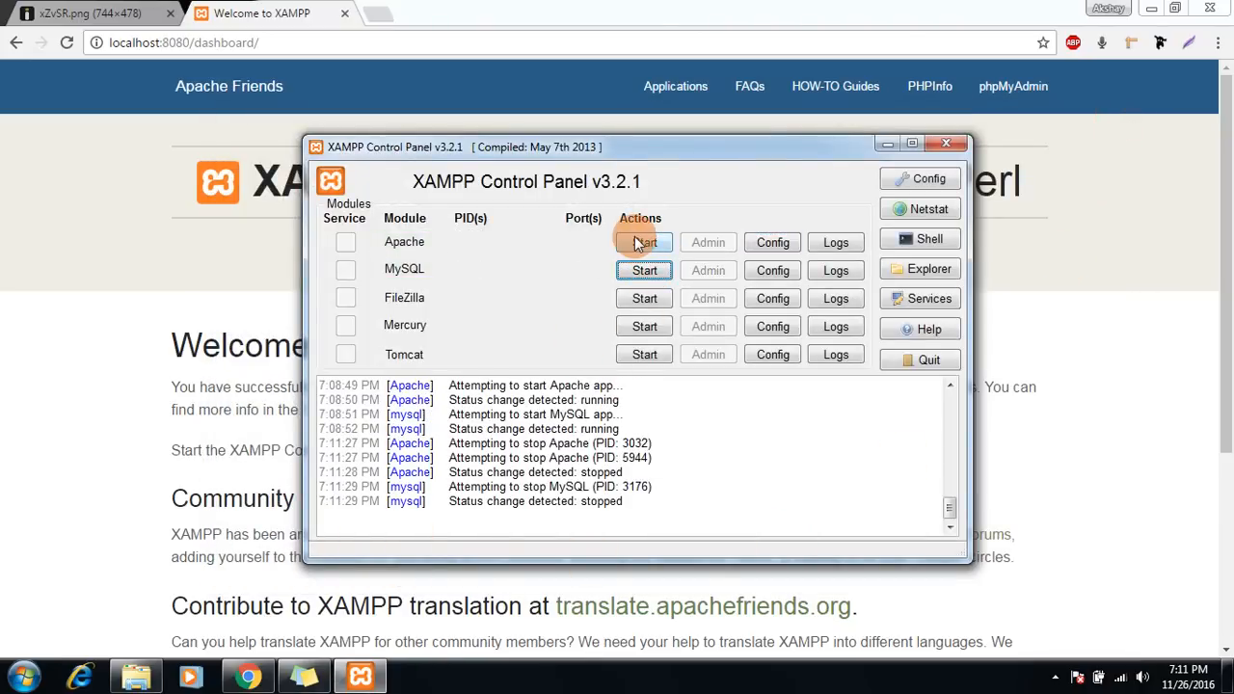
click(644, 243)
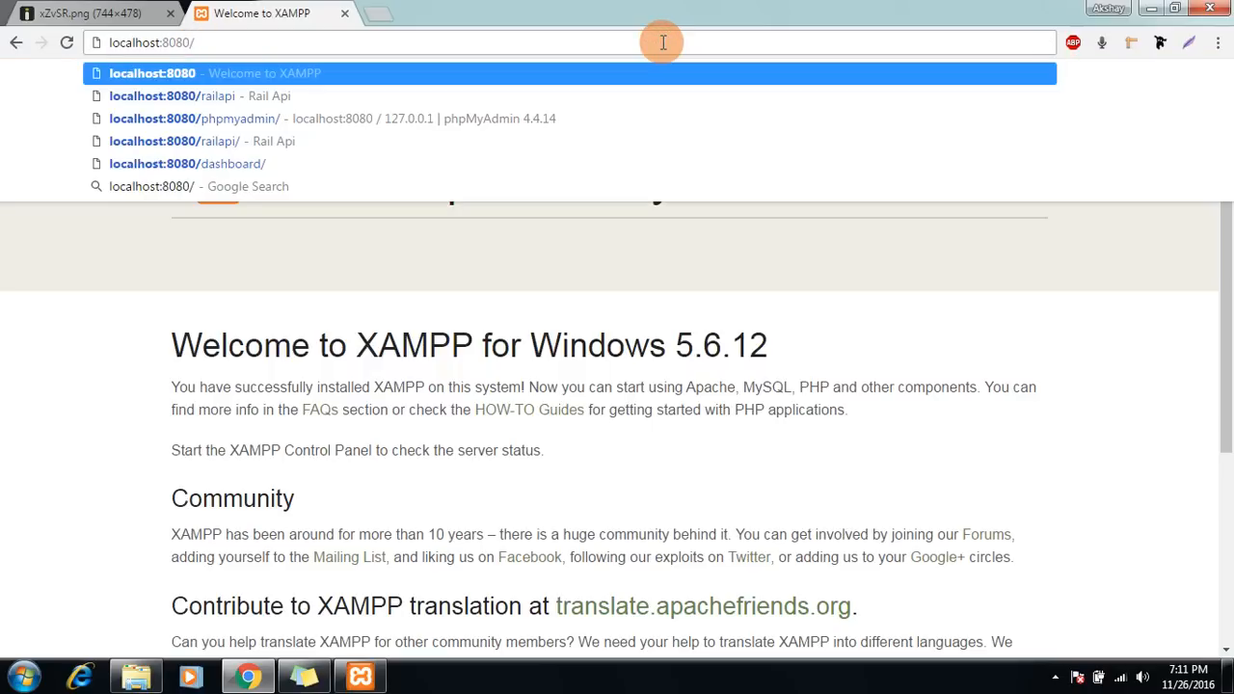
- Load the XAMPP dashboard at localhost:8080 in Chrome and select the address
click(187, 162)
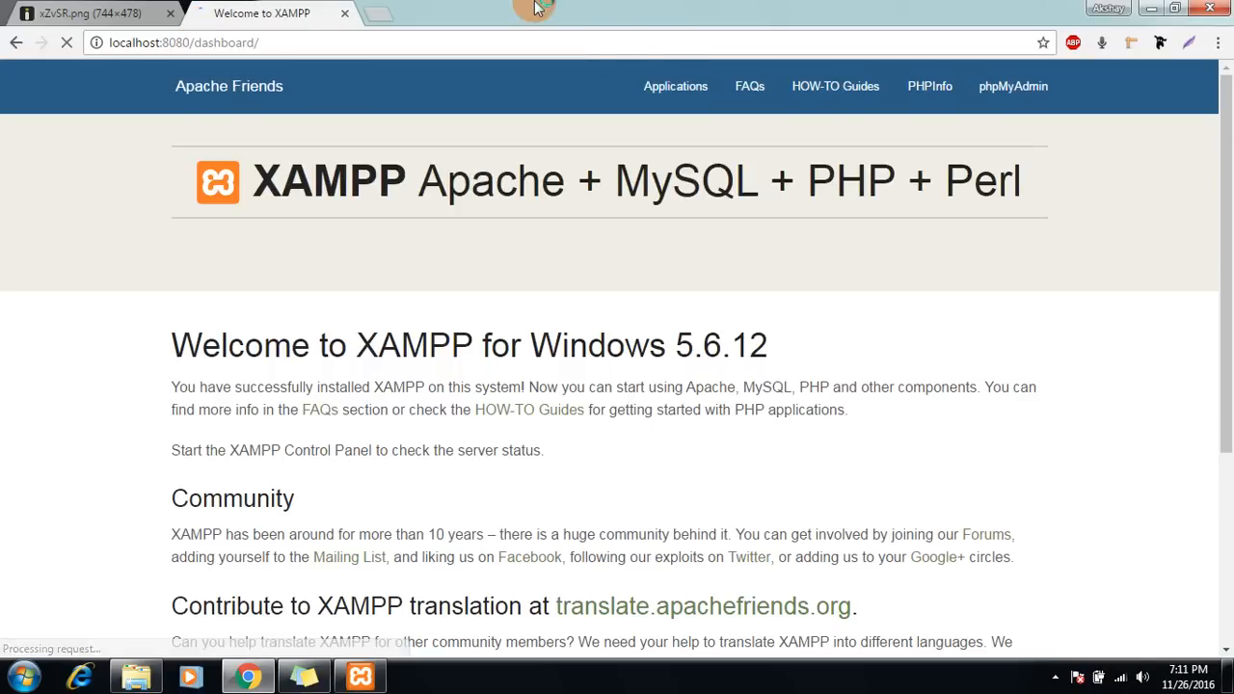
click(226, 43)
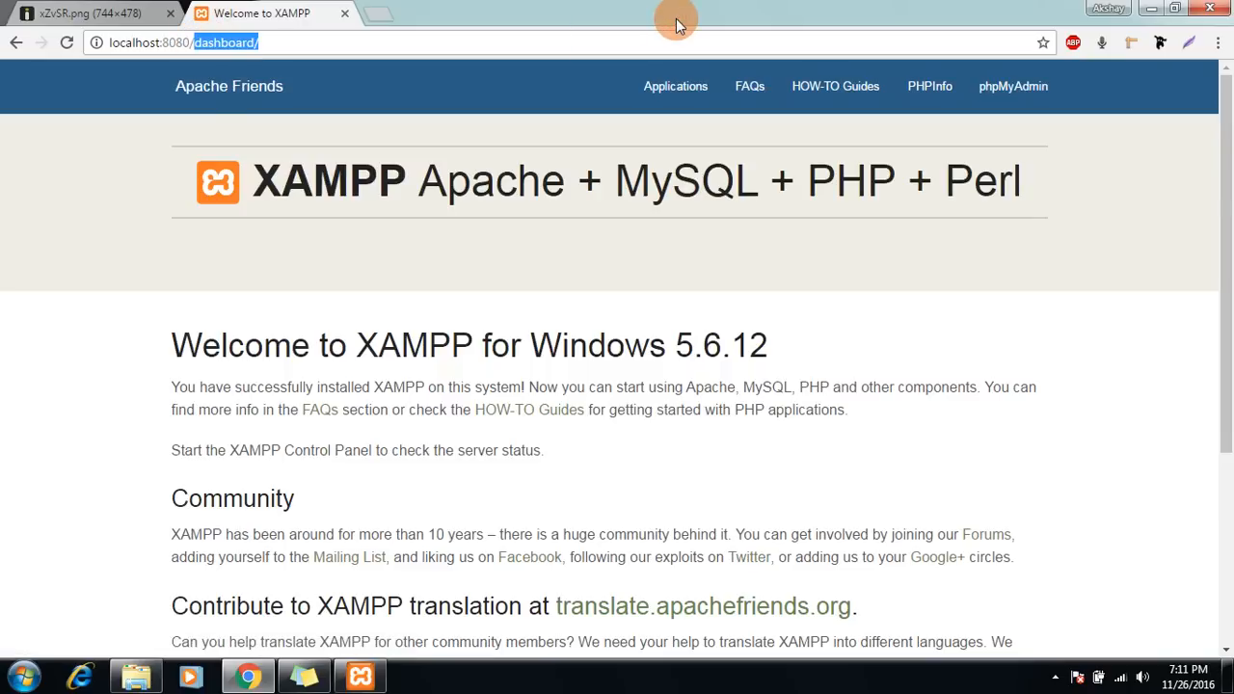
text(localhost)
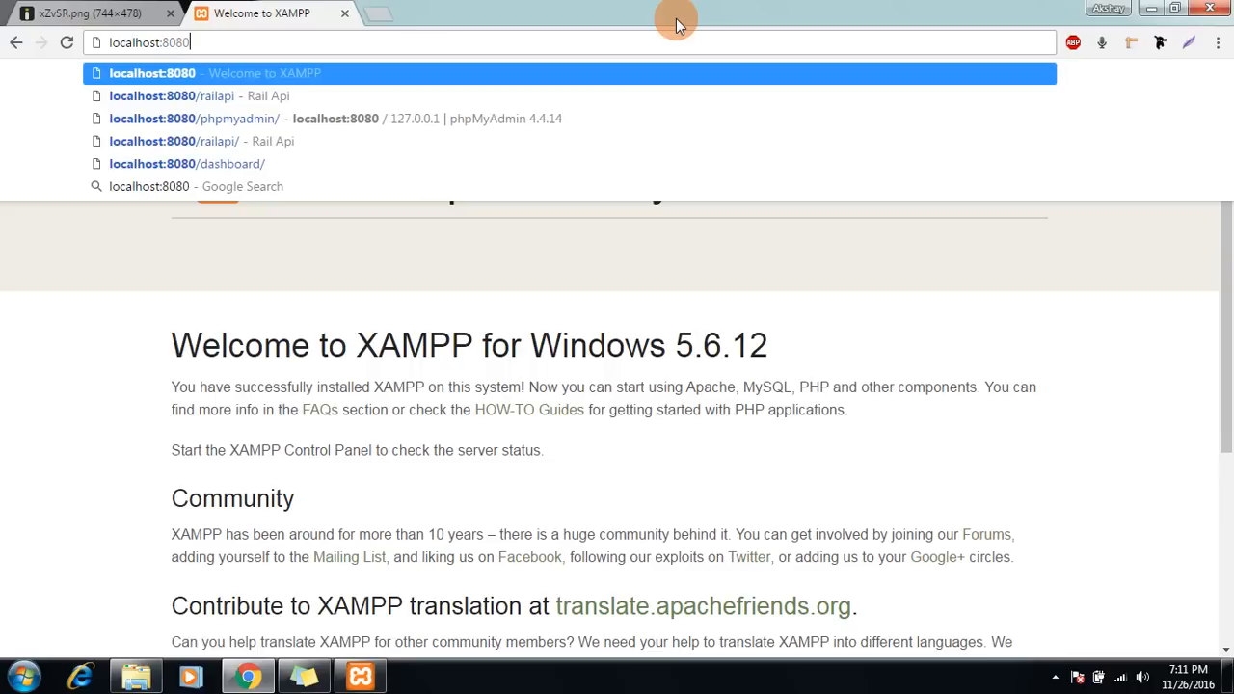
click(187, 162)
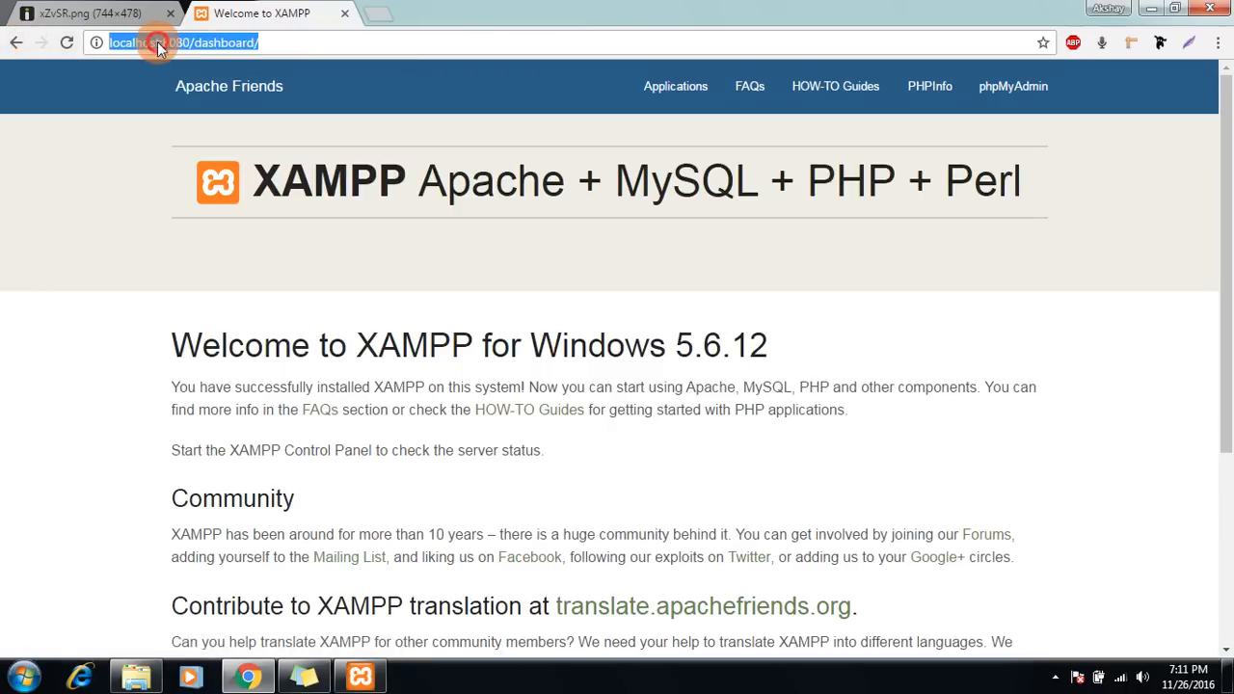
double_click(223, 42)
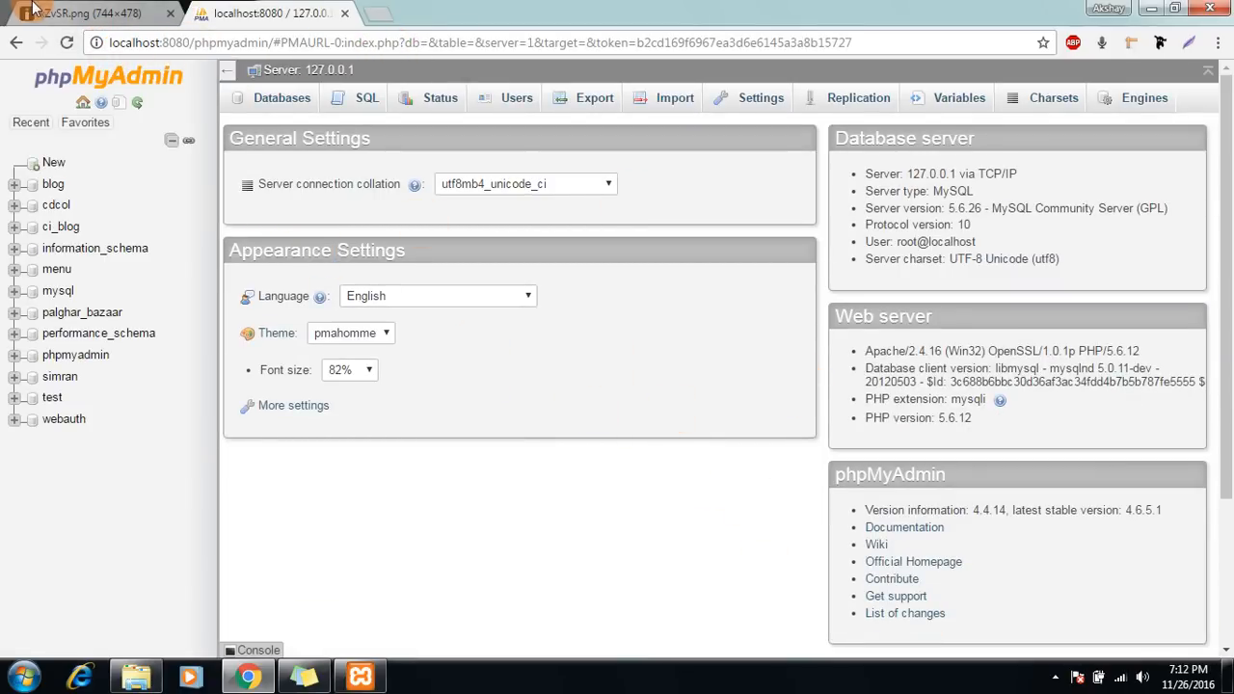
- Switch back to the xZvSR.png tab with the Apache startup error screenshot
click(359, 675)
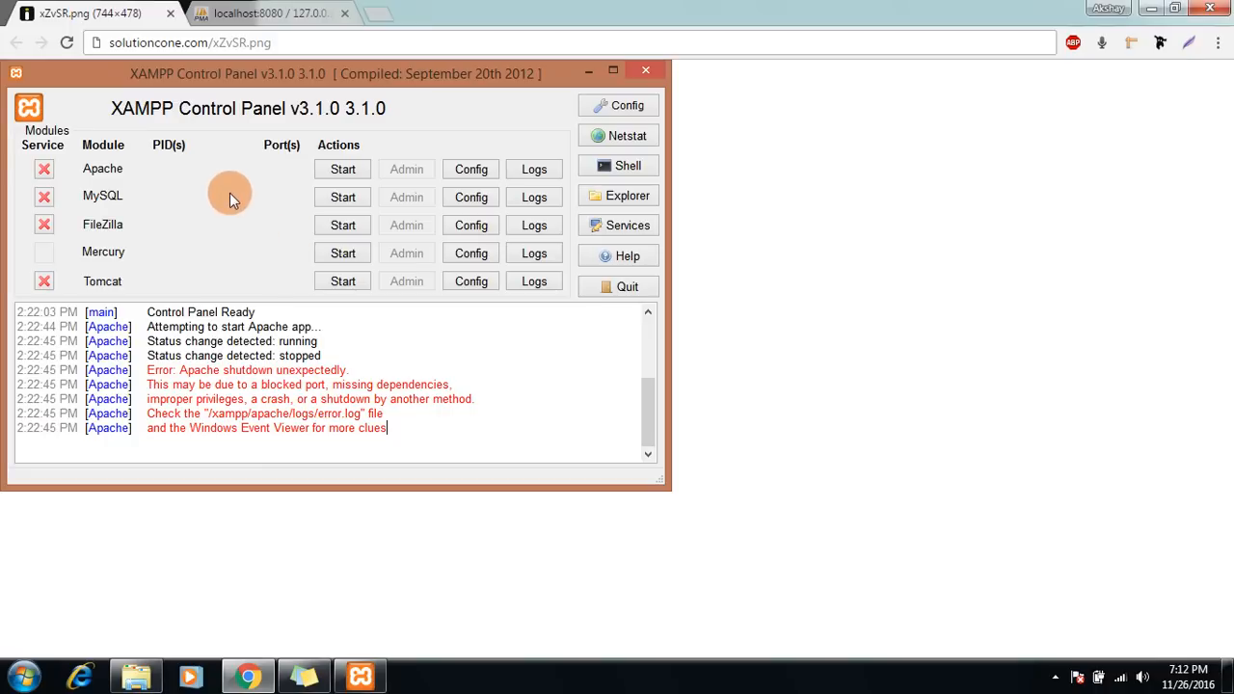
mouse_move(243, 178)
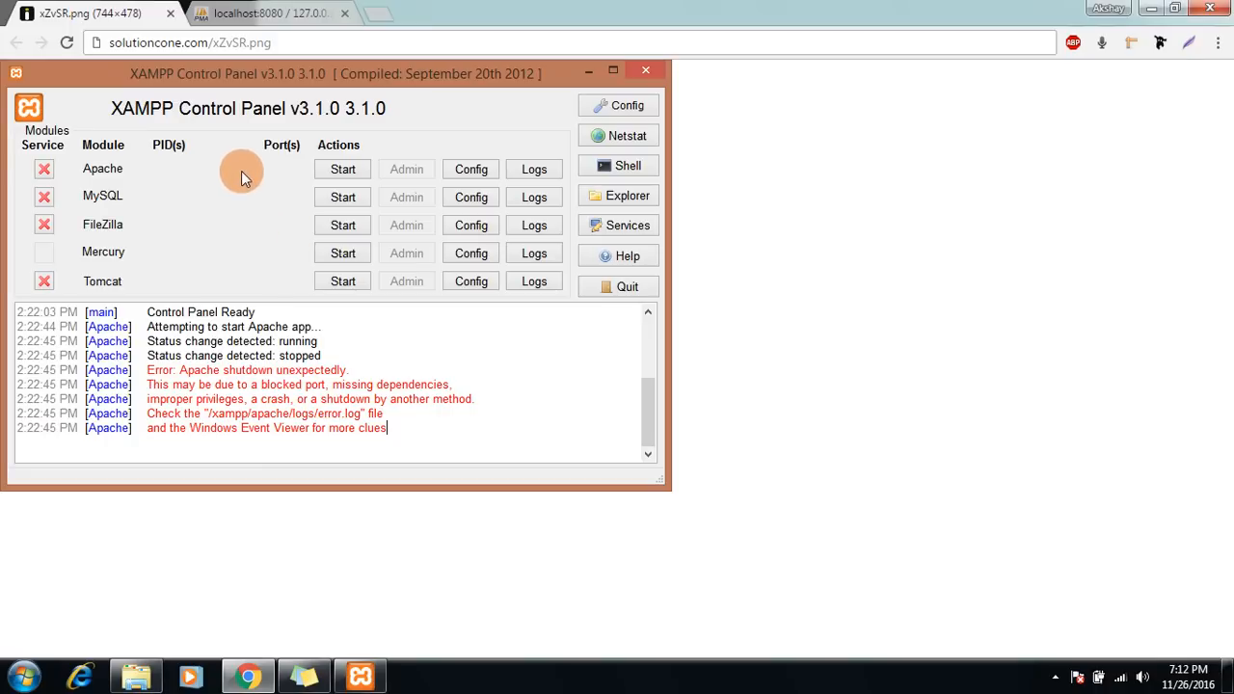